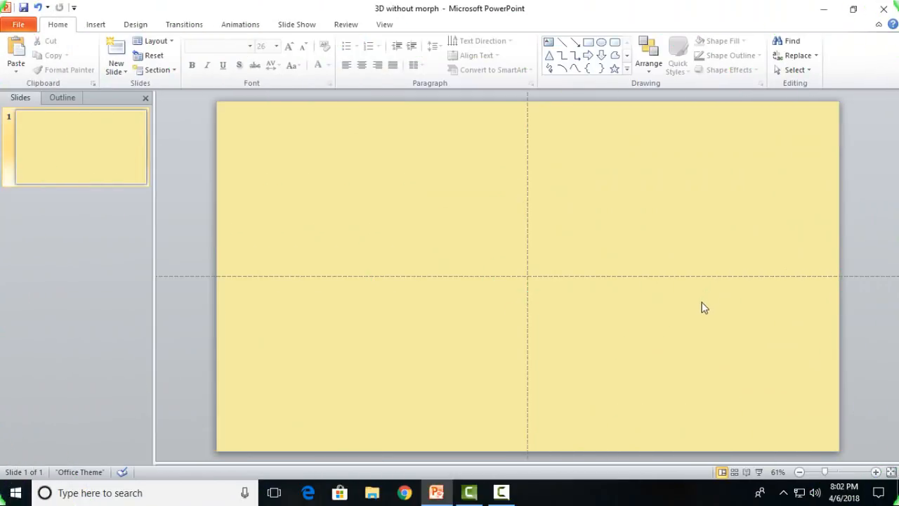
mouse_move(721, 320)
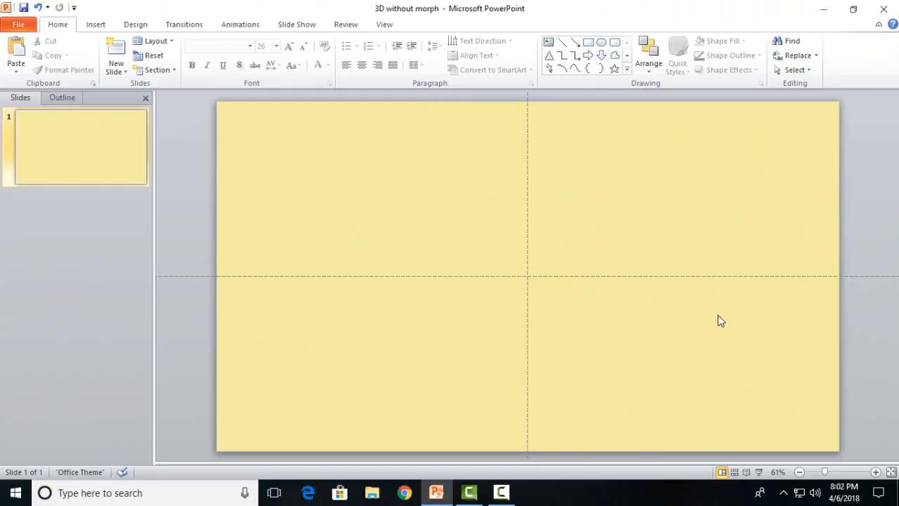
mouse_move(719, 389)
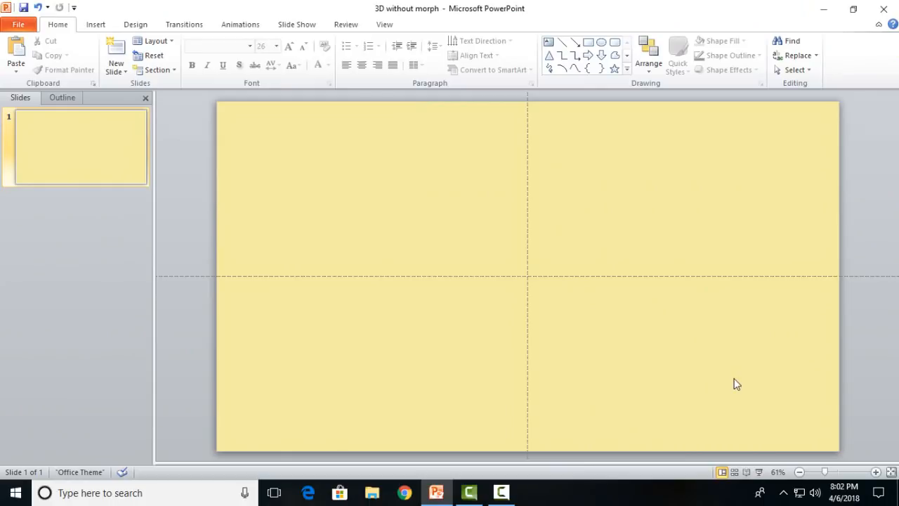
mouse_move(669, 469)
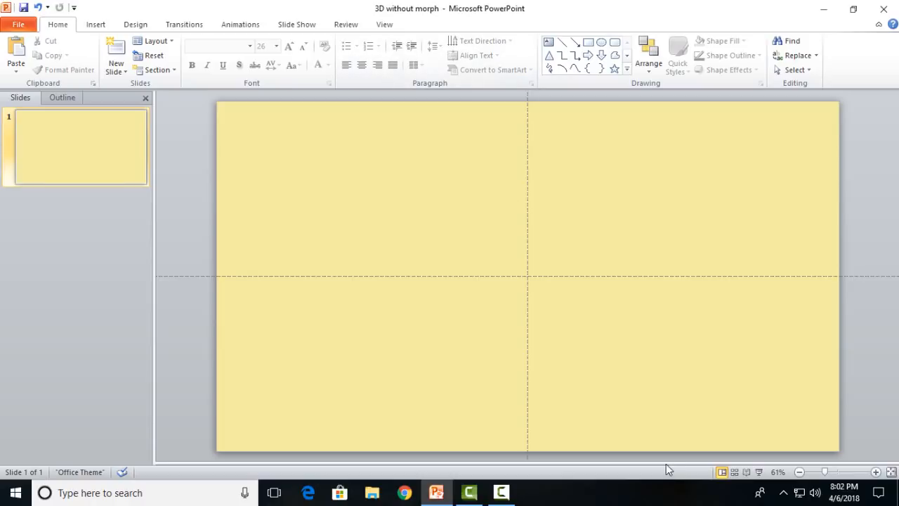
mouse_move(672, 445)
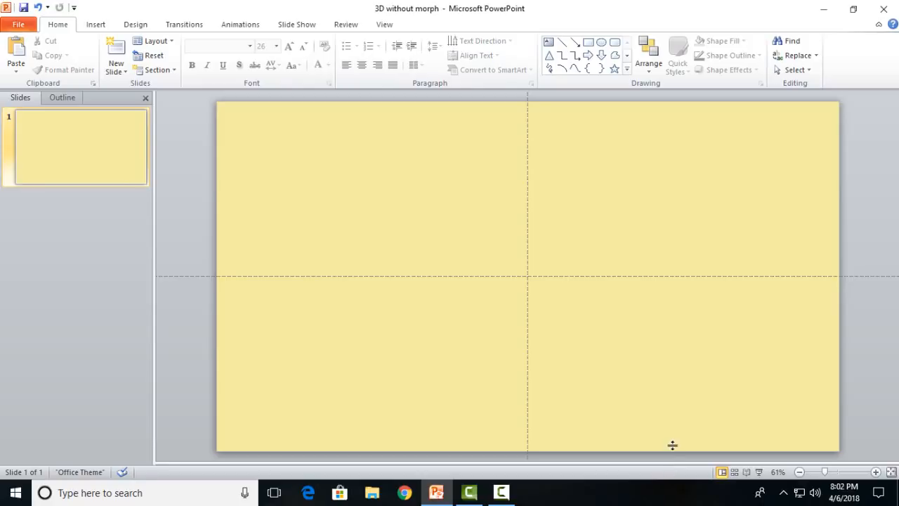
mouse_move(636, 243)
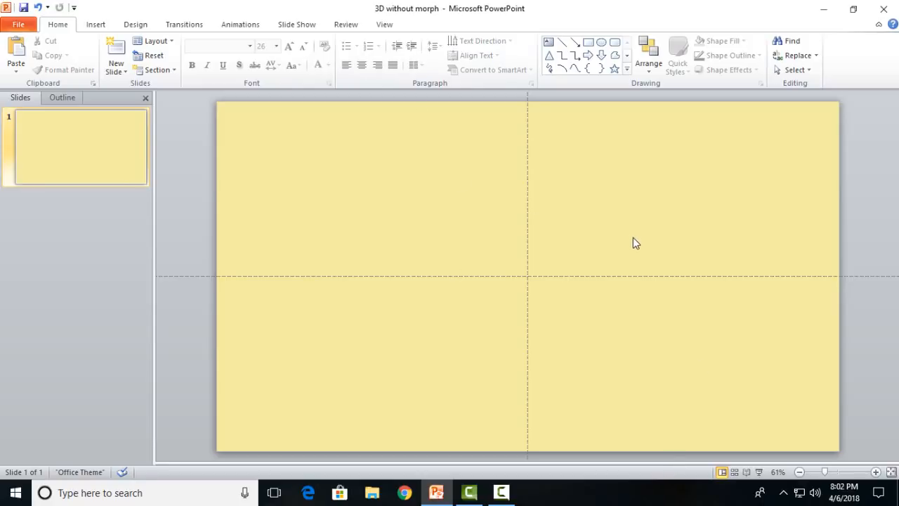
mouse_move(382, 183)
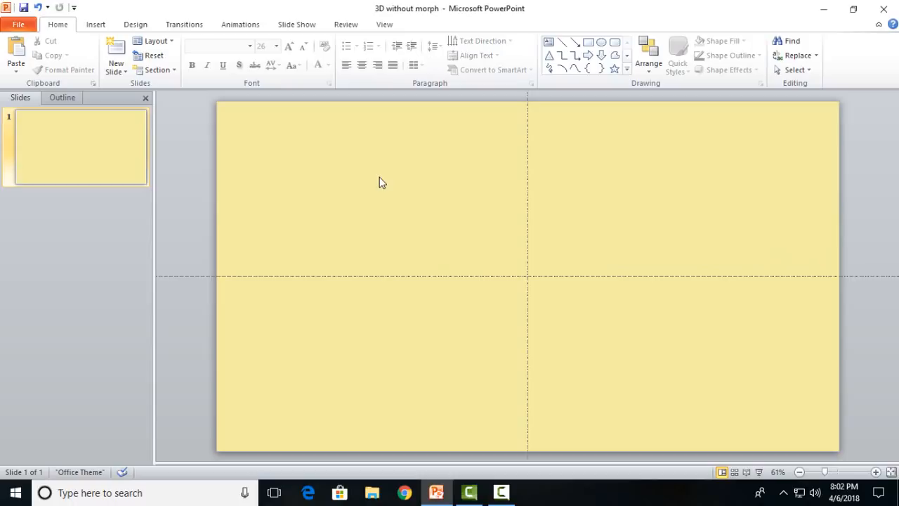
mouse_move(426, 233)
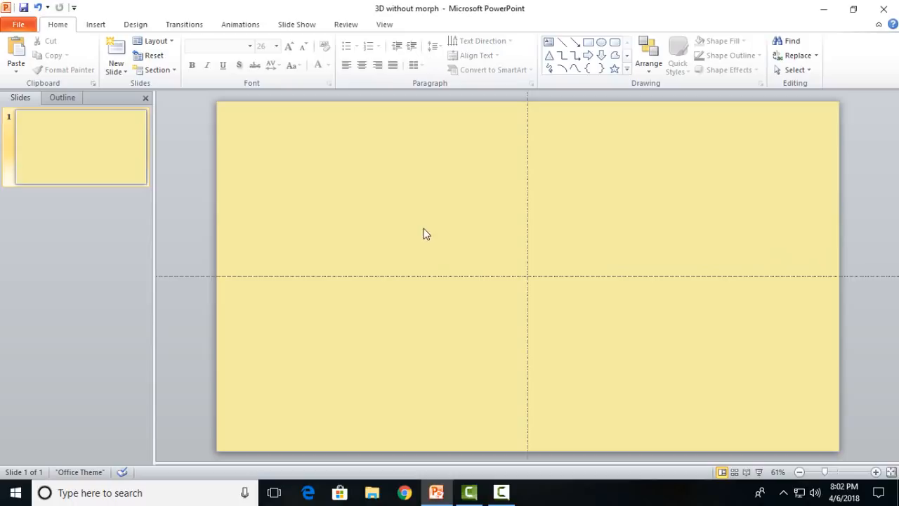
mouse_move(497, 275)
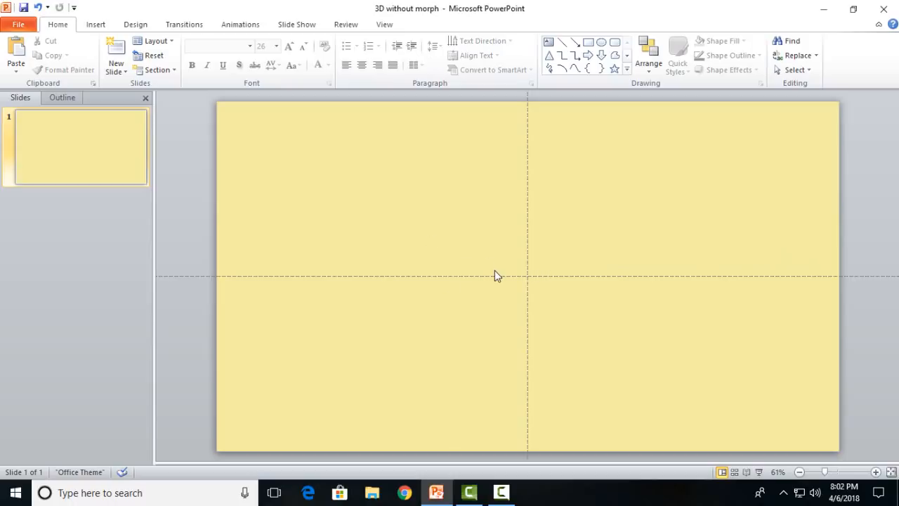
mouse_move(624, 251)
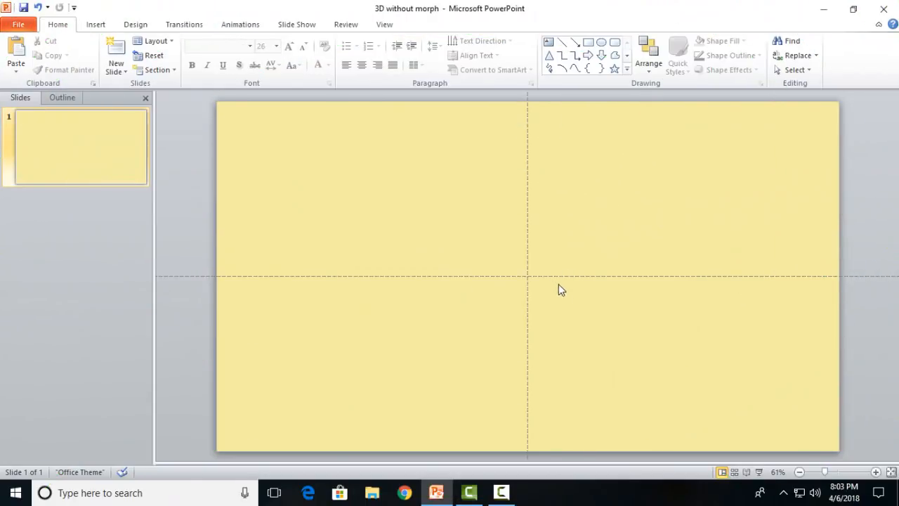
mouse_move(596, 270)
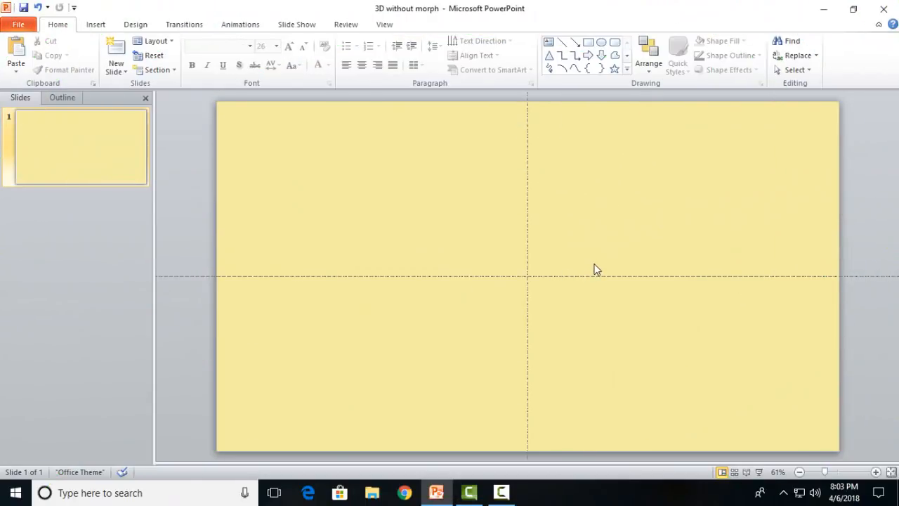
mouse_move(573, 286)
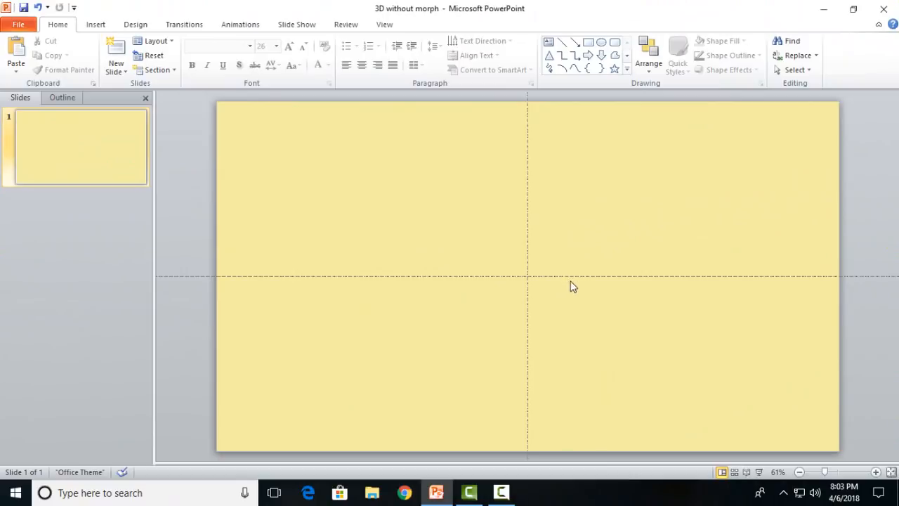
mouse_move(573, 294)
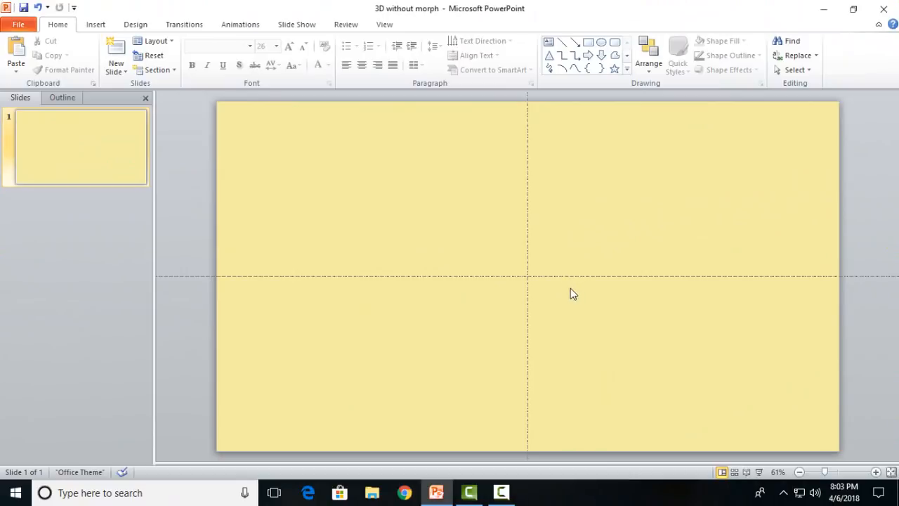
mouse_move(566, 289)
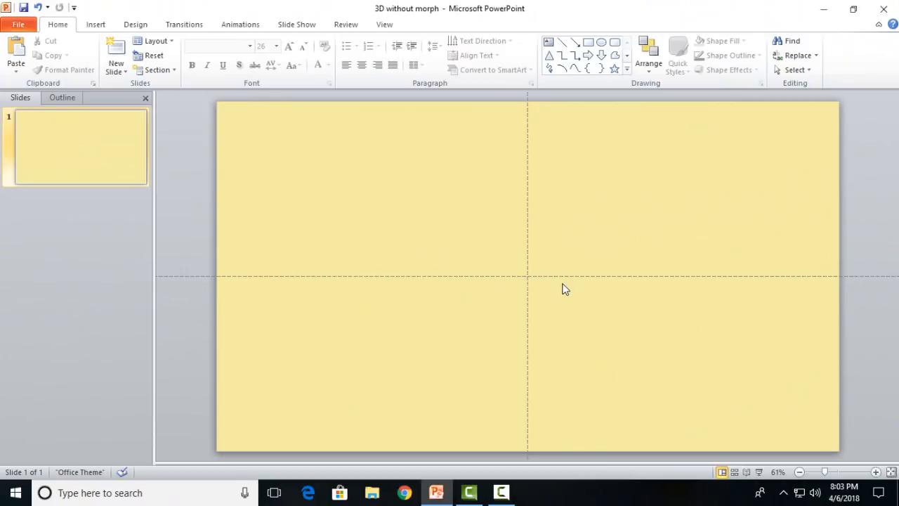
mouse_move(497, 215)
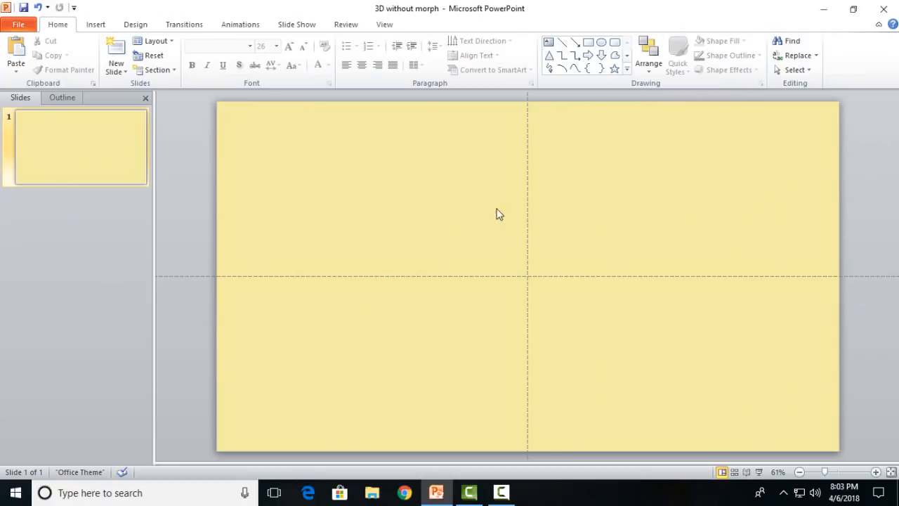
mouse_move(534, 288)
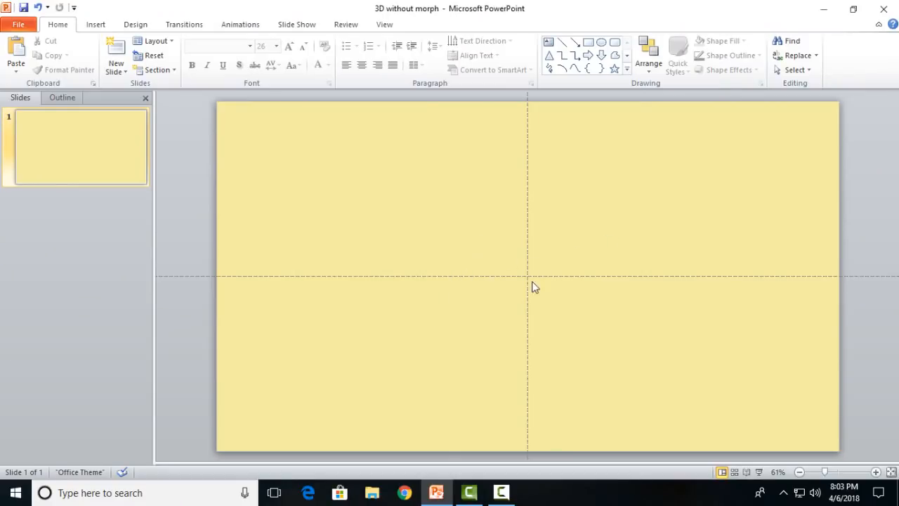
mouse_move(385, 248)
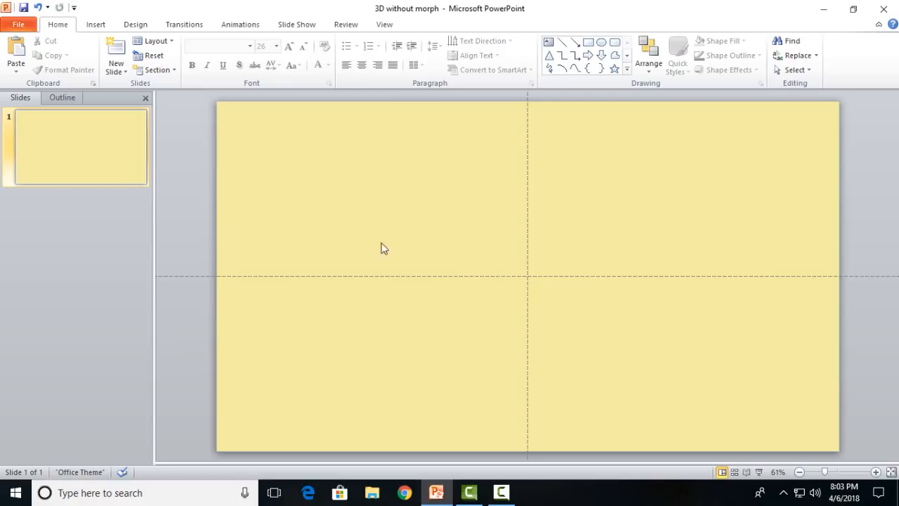
mouse_move(74, 7)
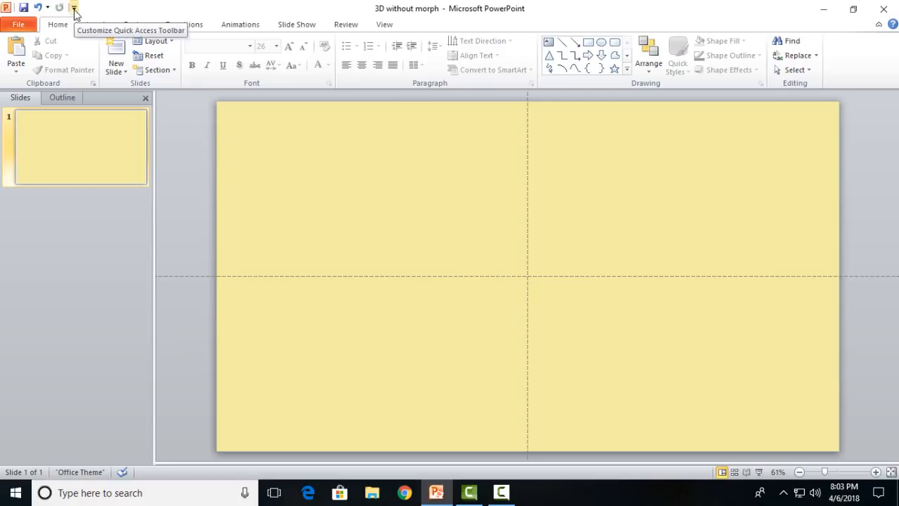
Add Combine Shapes from All Commands to the Quick Access Toolbar
click(74, 8)
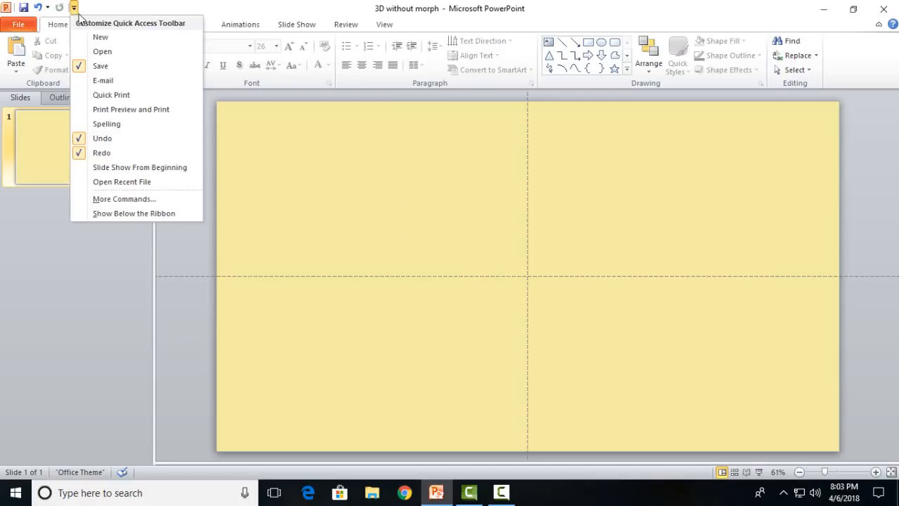
click(124, 198)
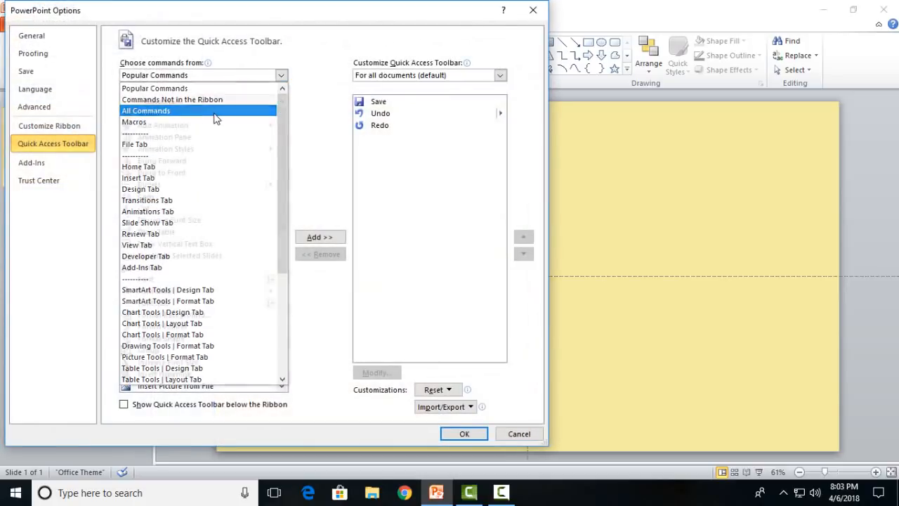
click(145, 110)
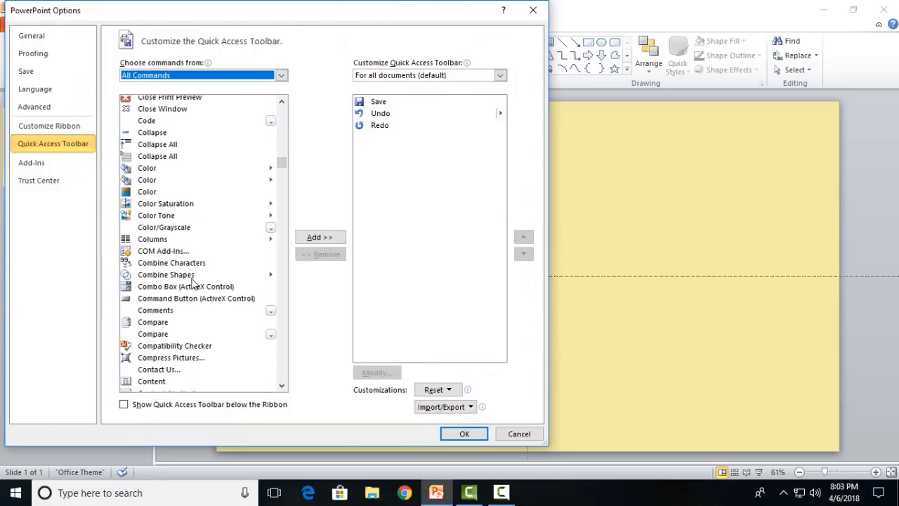
click(320, 237)
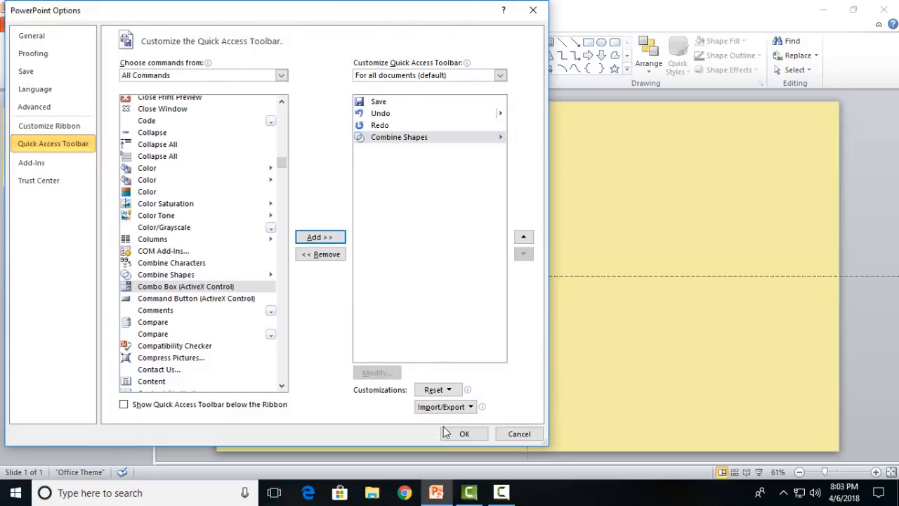
click(464, 434)
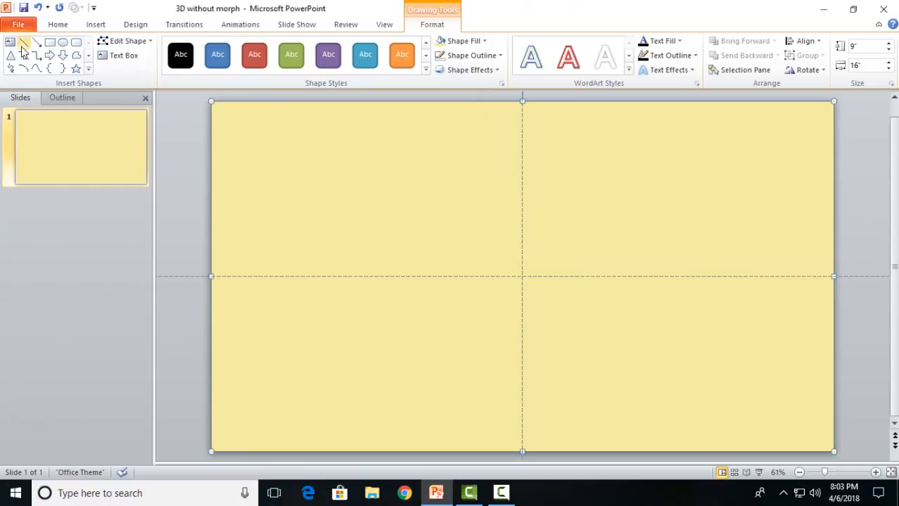
Draw an enlarged isosceles triangle at the guide intersection and fill it dark navy
click(805, 41)
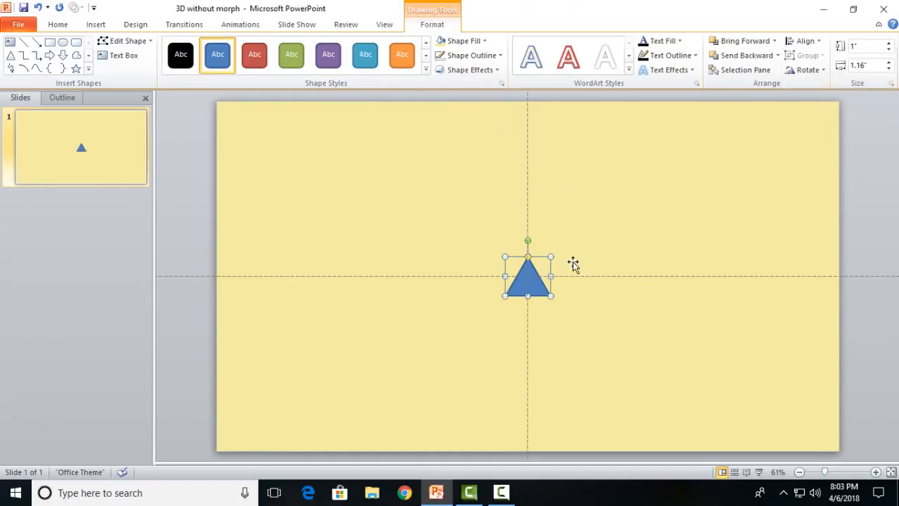
drag(527, 243, 584, 323)
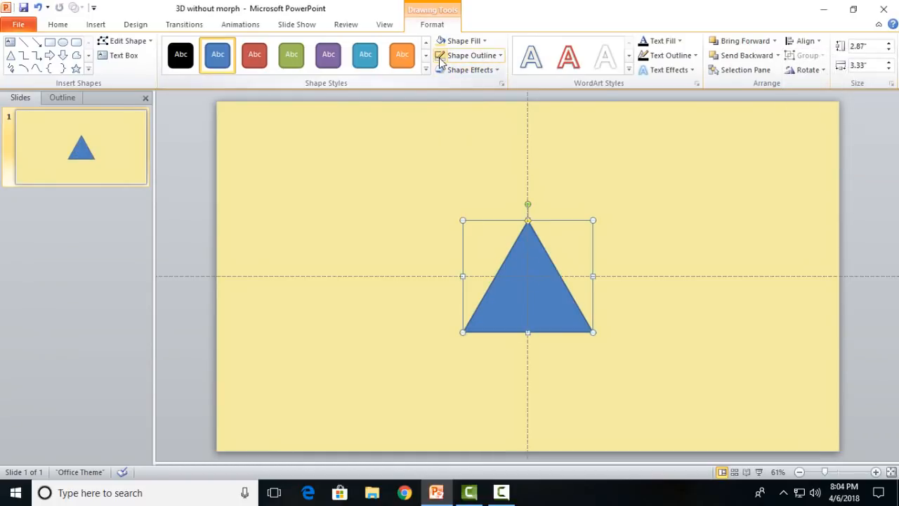
click(463, 40)
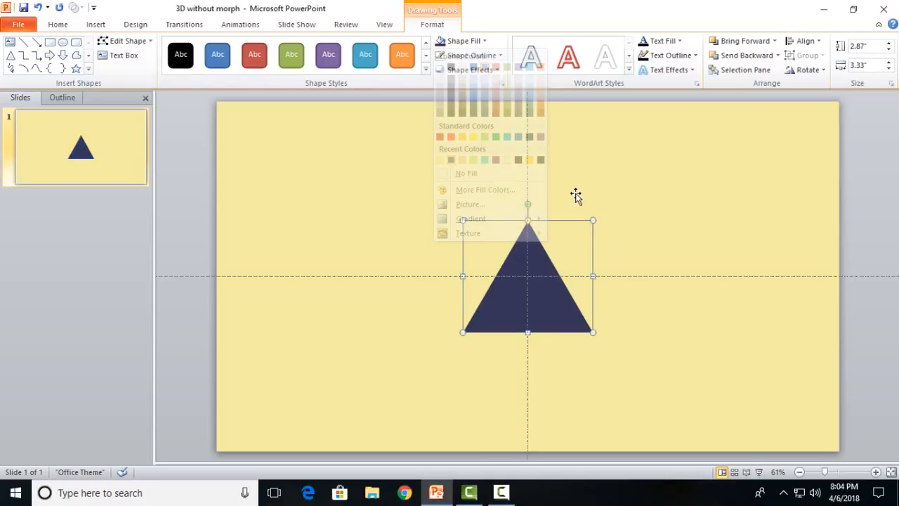
click(536, 291)
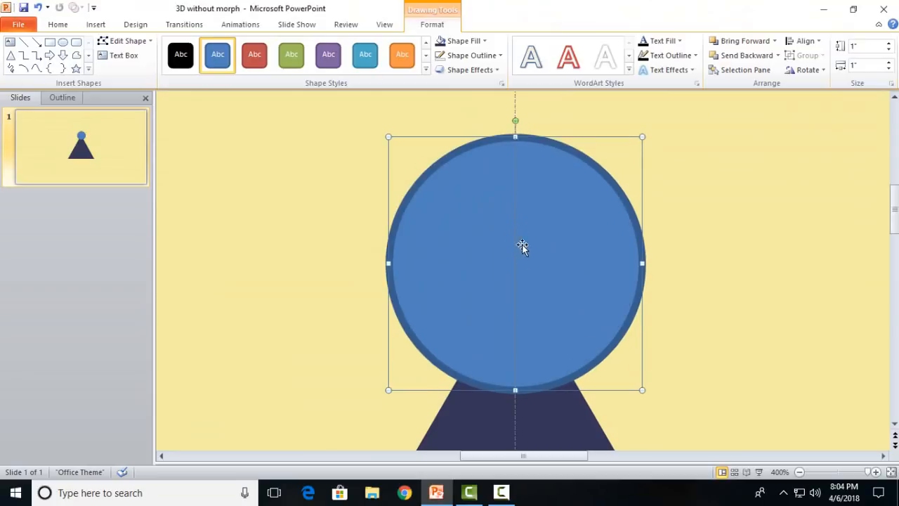
Make the helper line's outline white, then select the circle together with its line
right_click(523, 247)
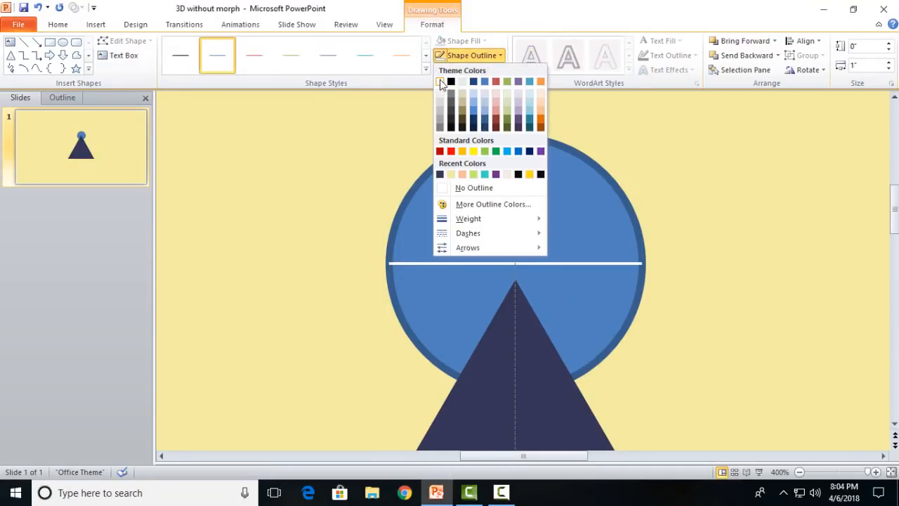
click(442, 82)
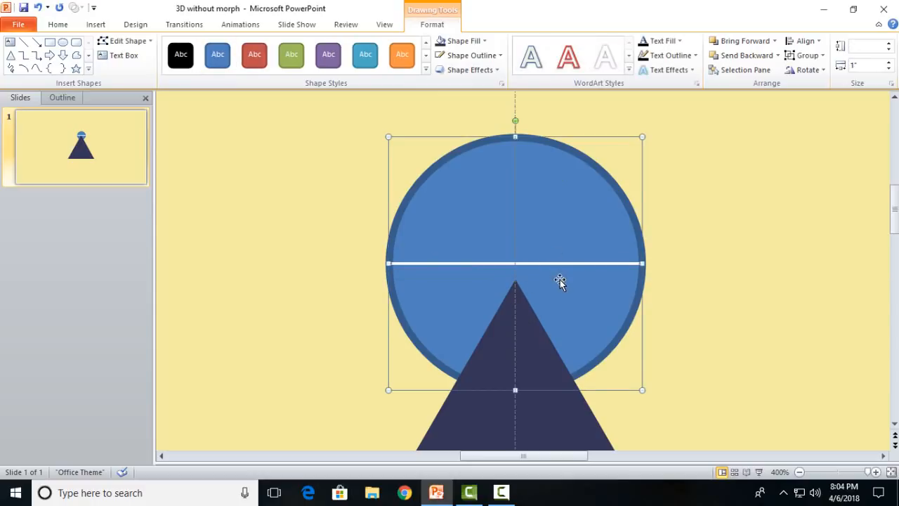
click(217, 55)
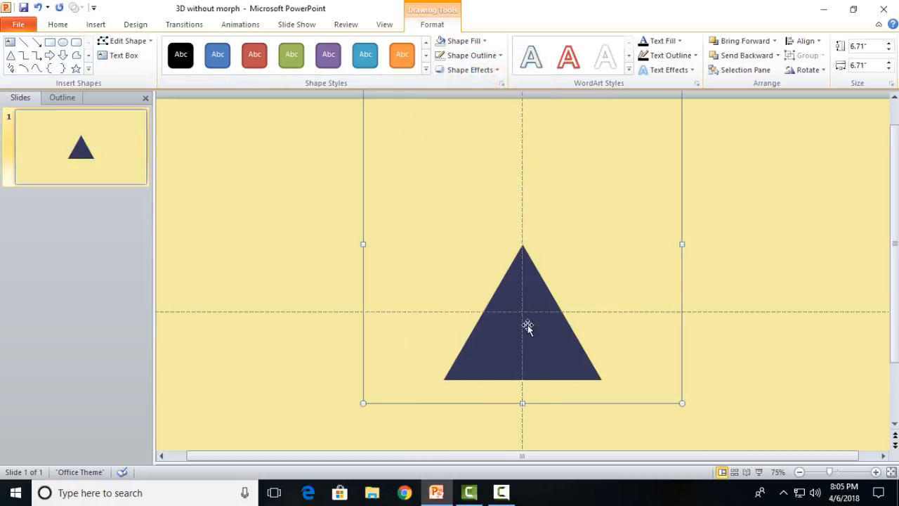
Shift-select the triangle and helper circle and group them into one object
click(806, 55)
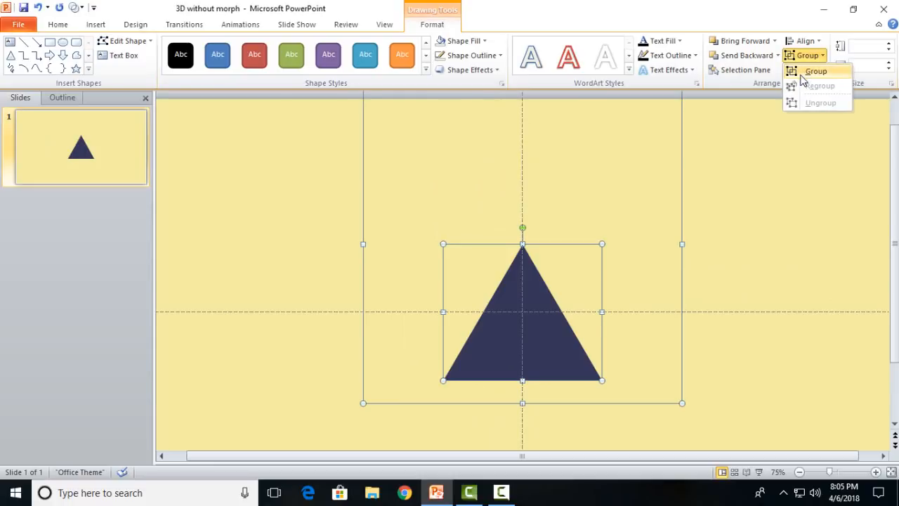
click(816, 70)
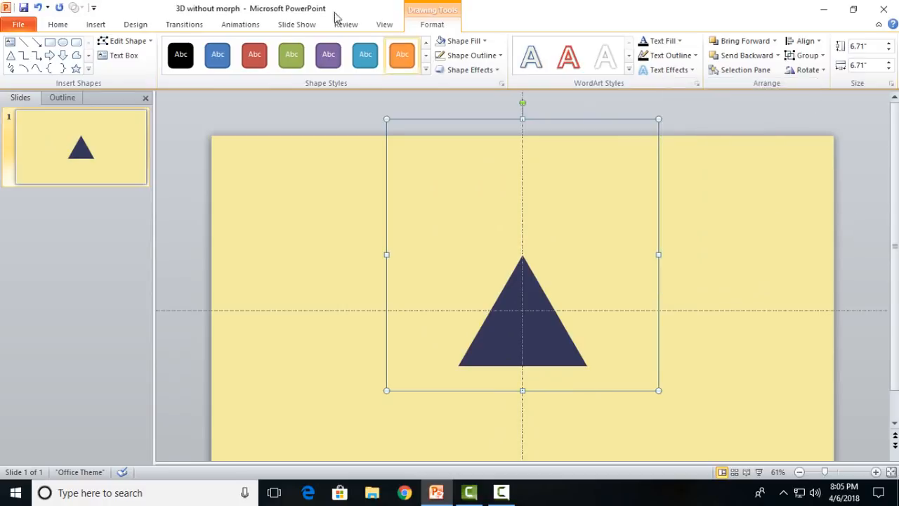
click(240, 23)
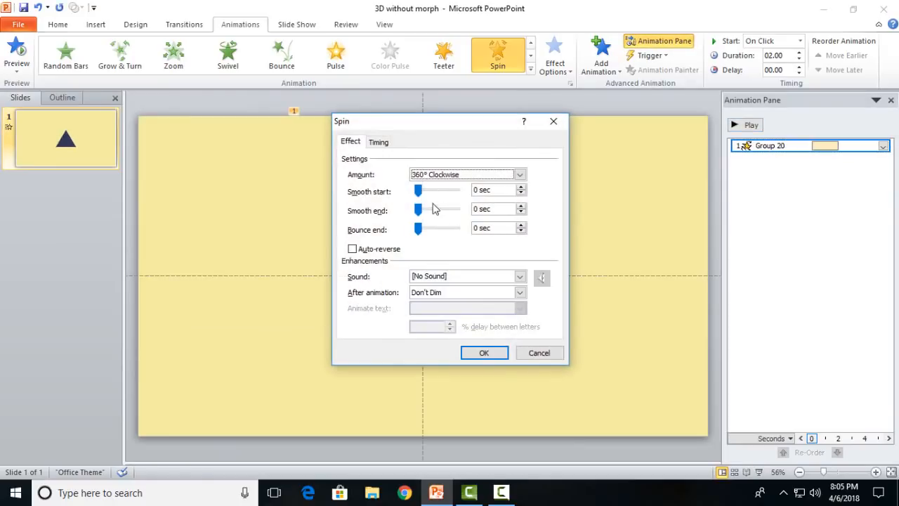
Set the Spin effect to a custom 60°, counterclockwise, with a 2-second smooth end
click(519, 175)
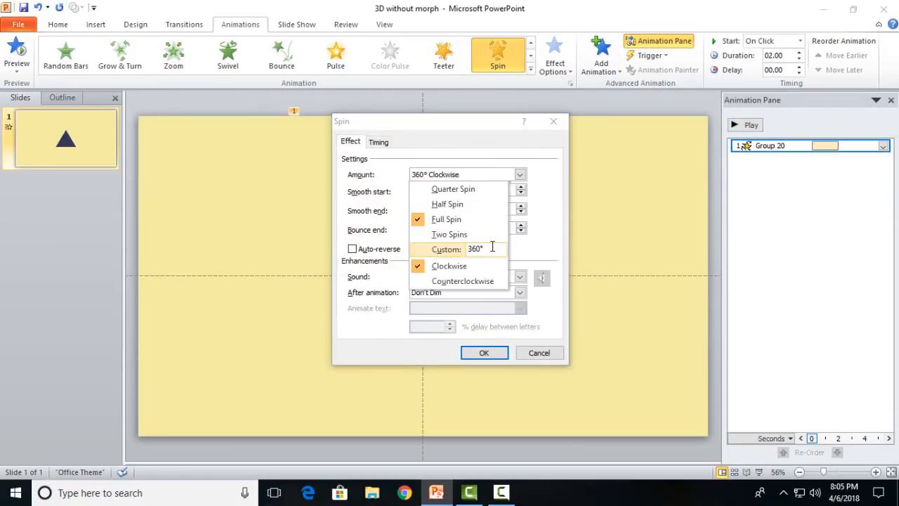
text(60)
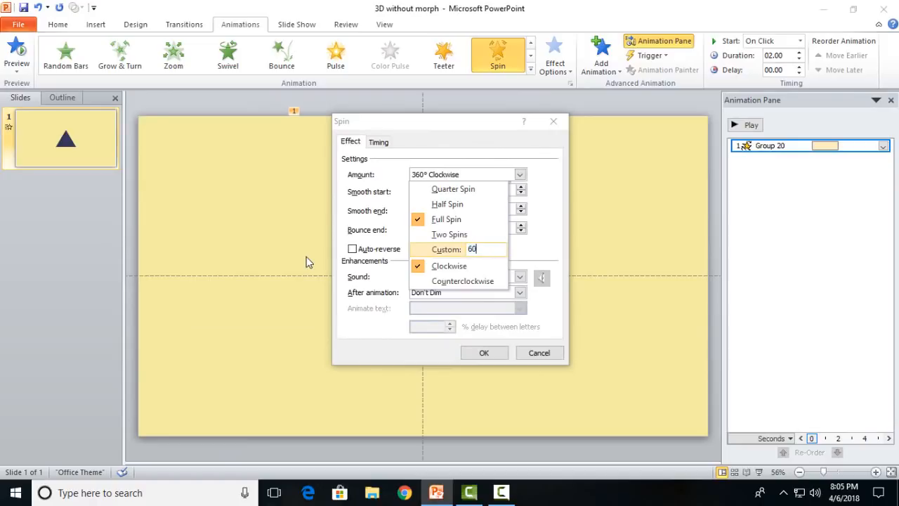
click(472, 248)
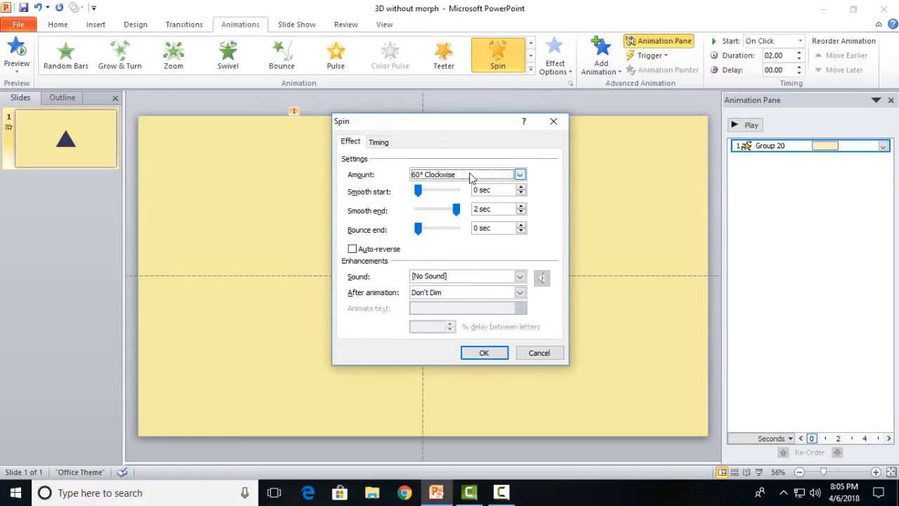
click(519, 174)
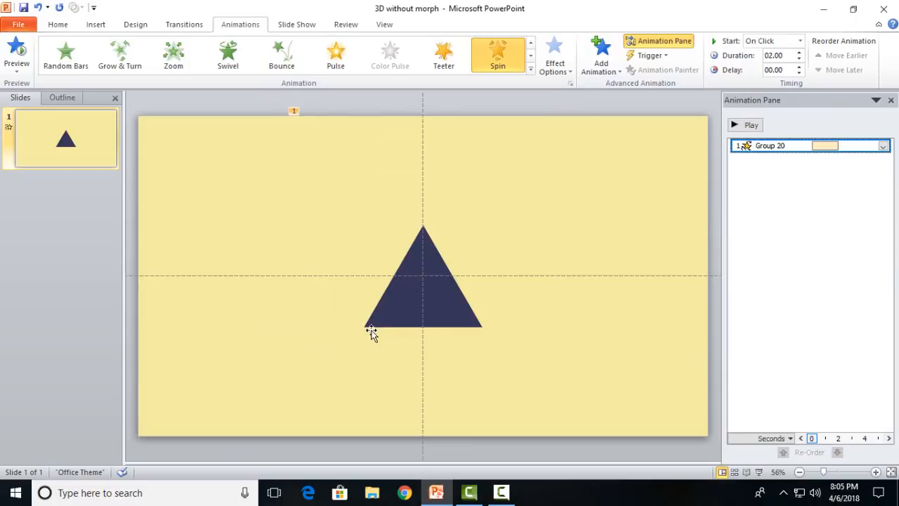
mouse_move(368, 311)
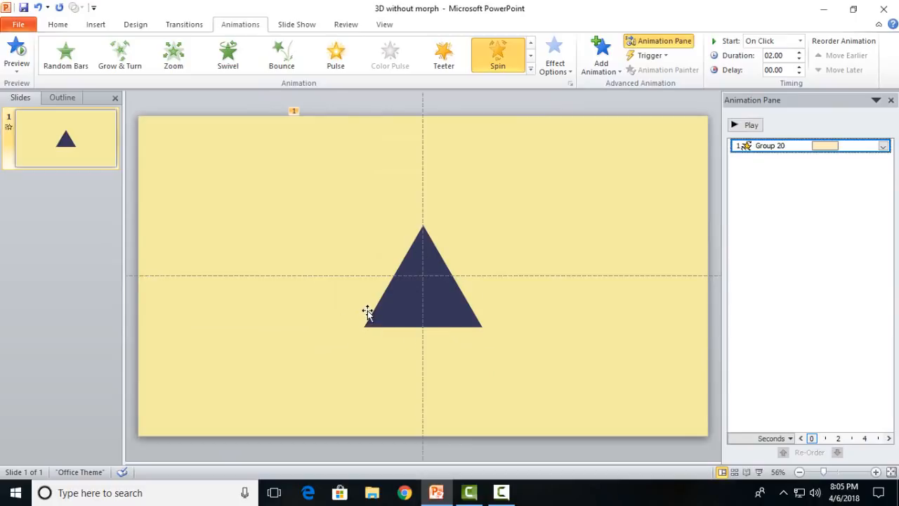
mouse_move(458, 312)
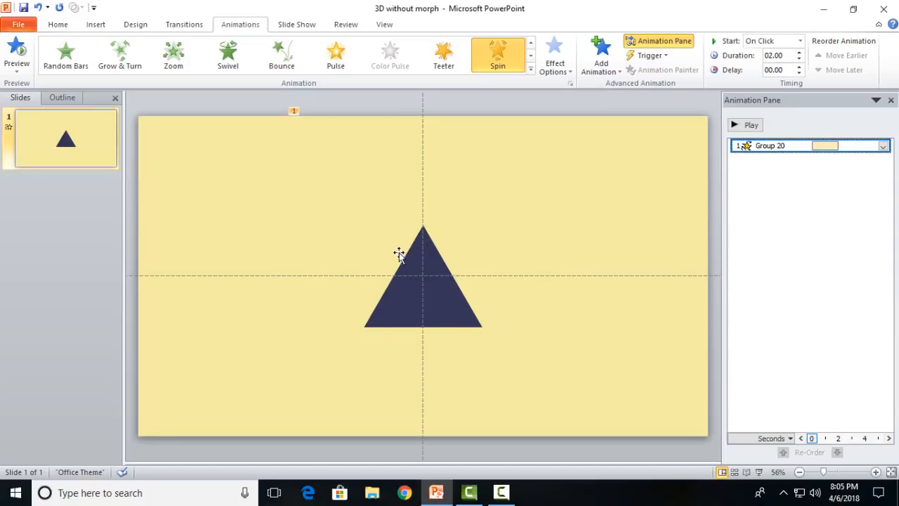
click(744, 124)
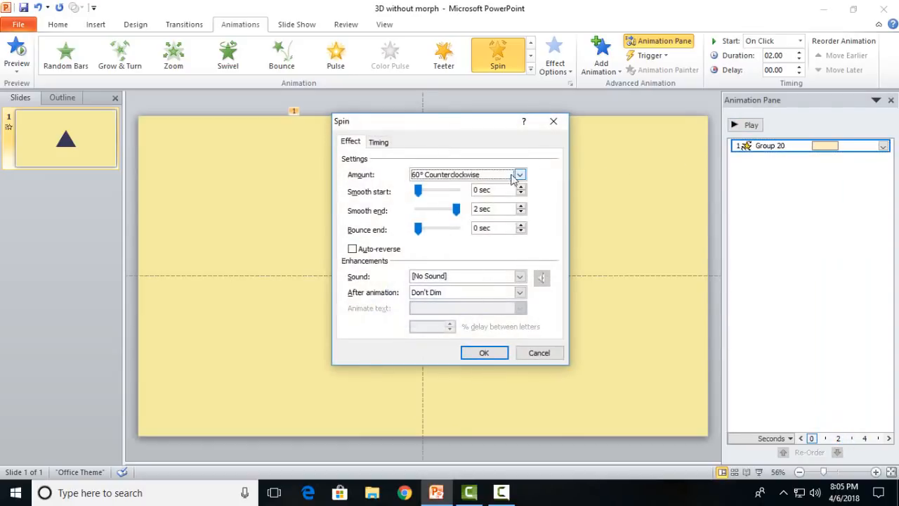
click(519, 174)
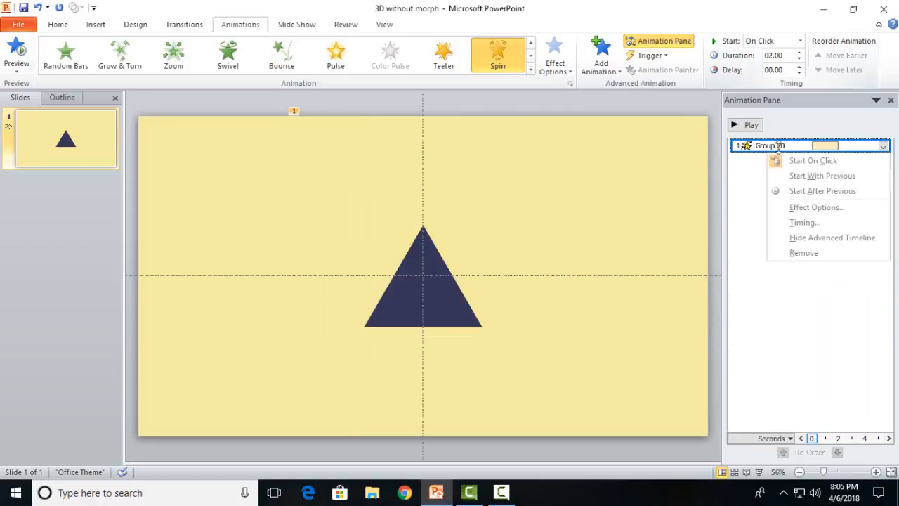
Set the spin to With Previous, 1-second duration, 0.75-second delay, and preview it
click(822, 175)
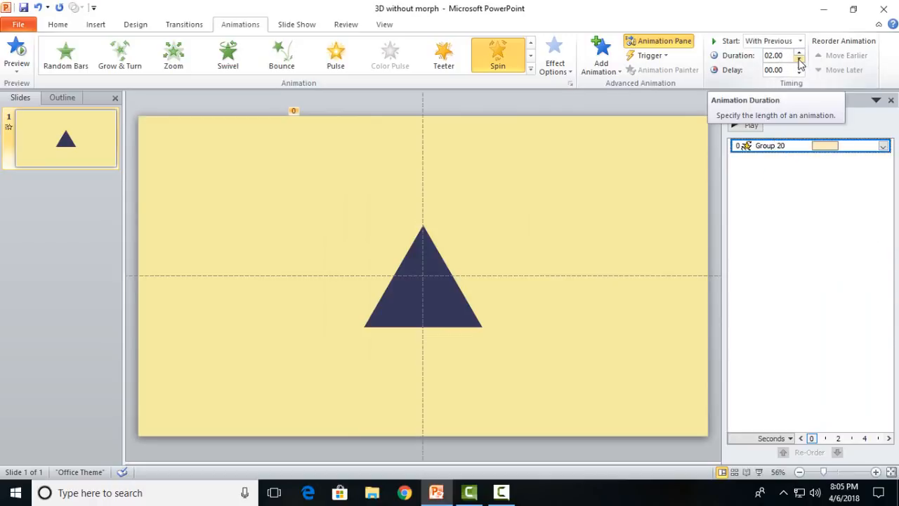
click(799, 59)
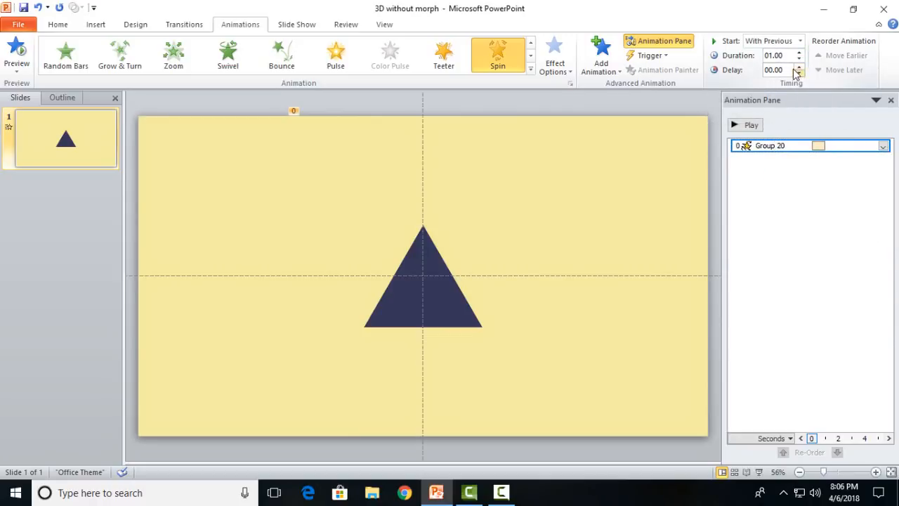
click(799, 67)
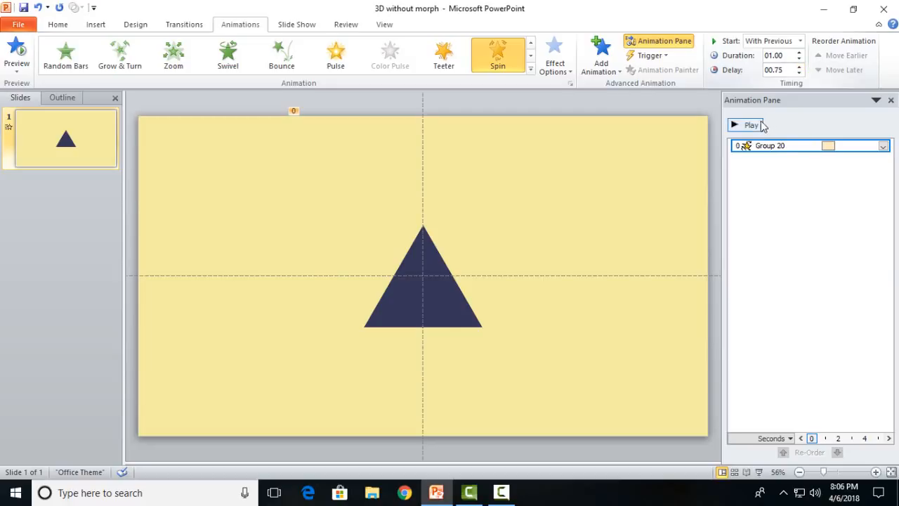
click(752, 124)
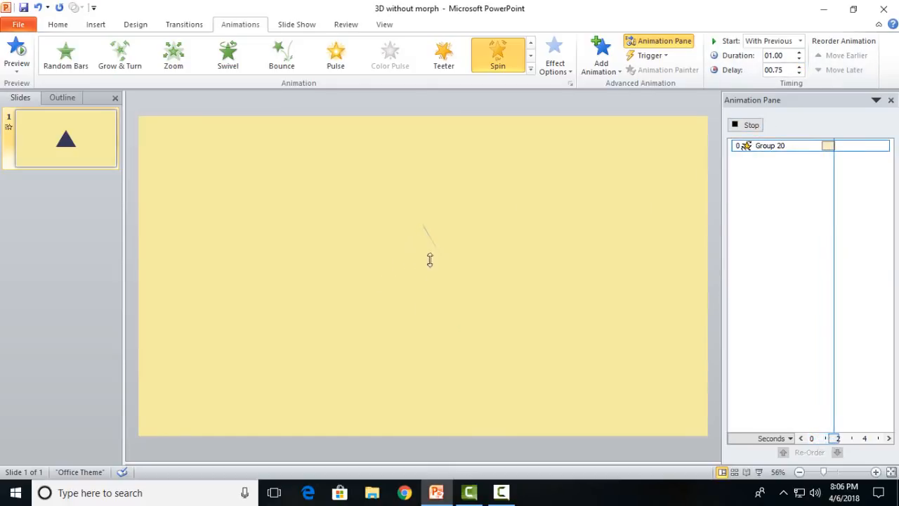
click(418, 295)
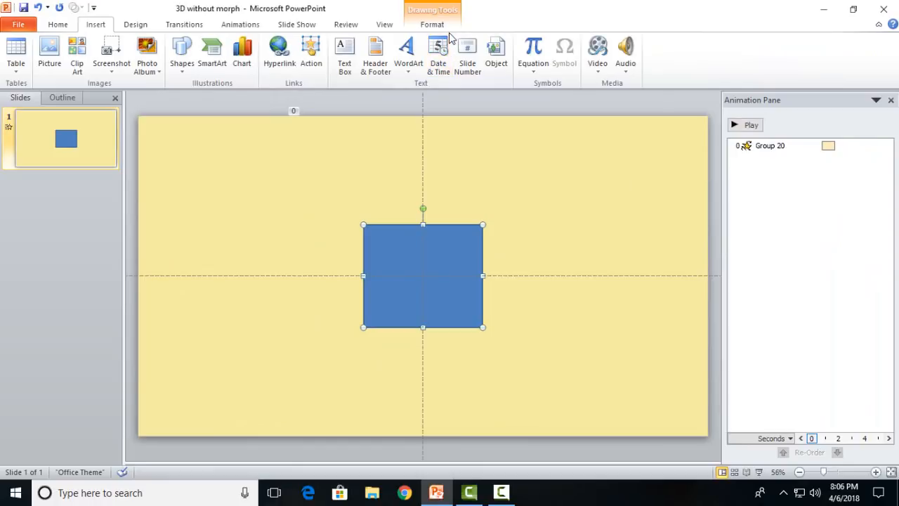
Fill the square with a wide diagonal stripe pattern in a dark foreground colour
click(432, 24)
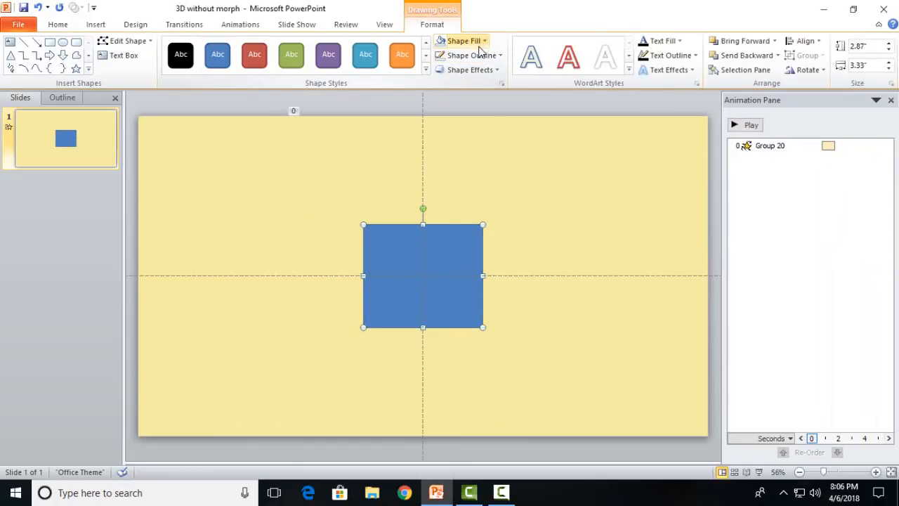
right_click(422, 276)
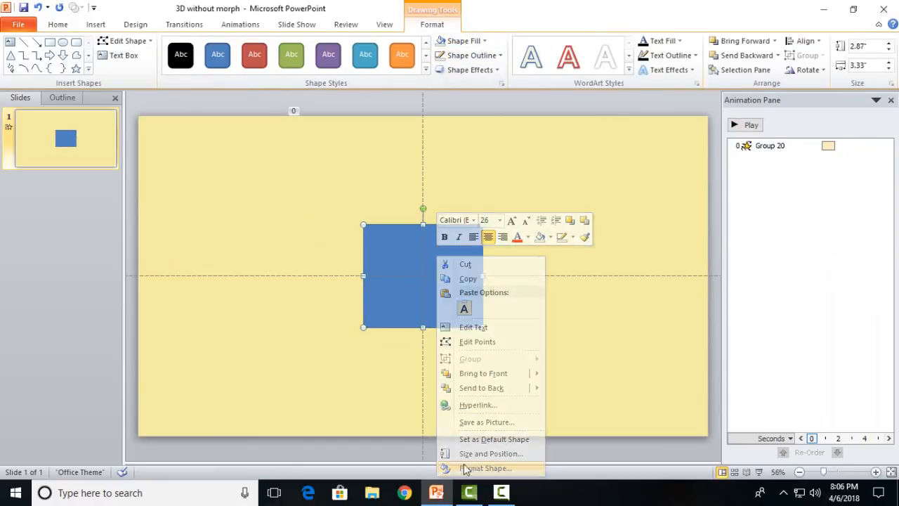
click(486, 468)
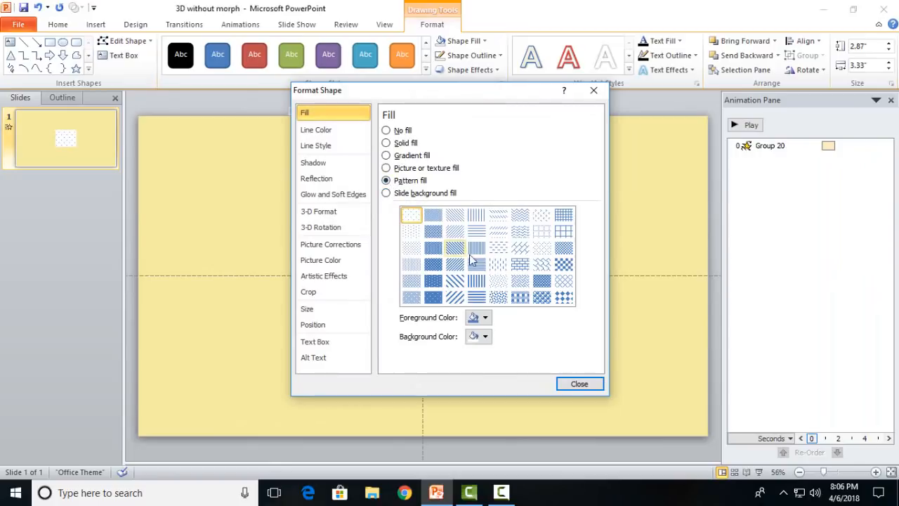
click(454, 297)
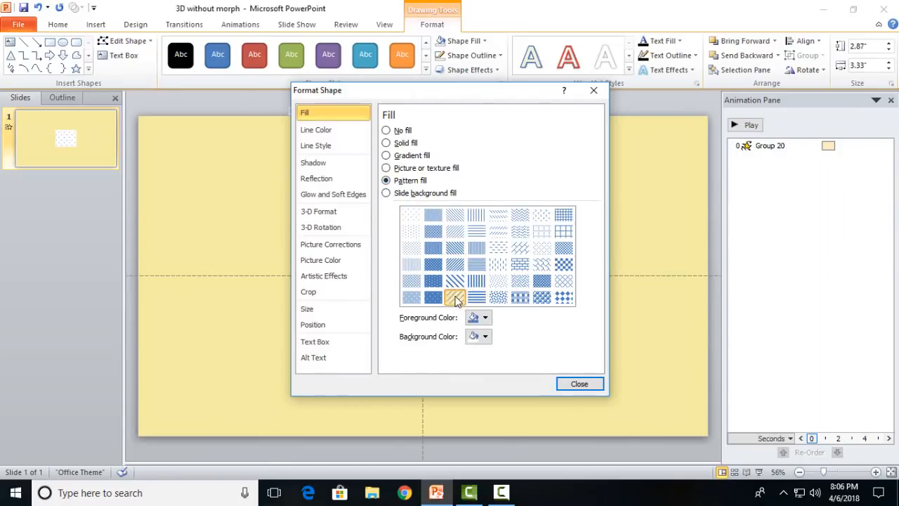
click(455, 296)
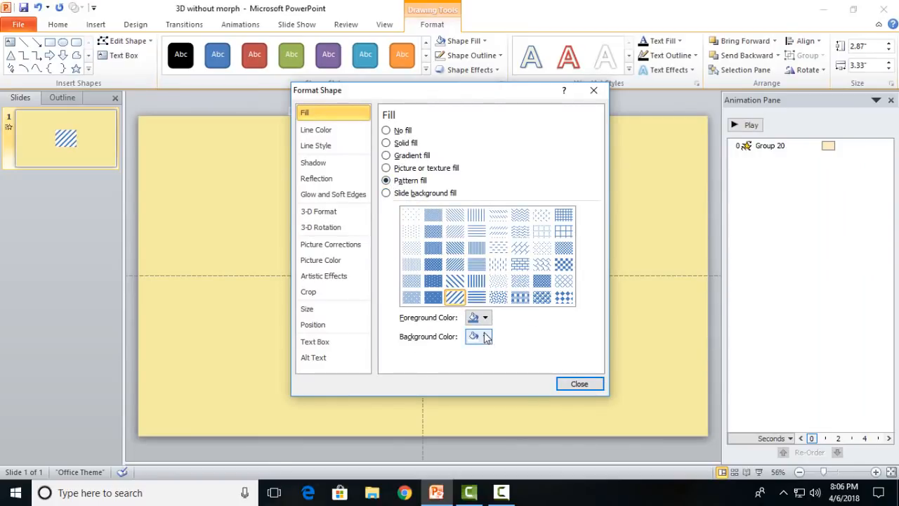
click(485, 336)
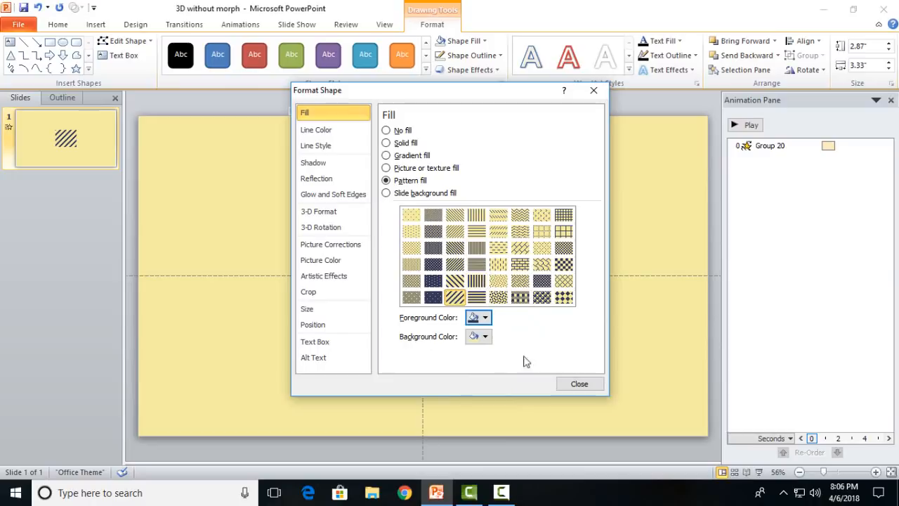
click(579, 383)
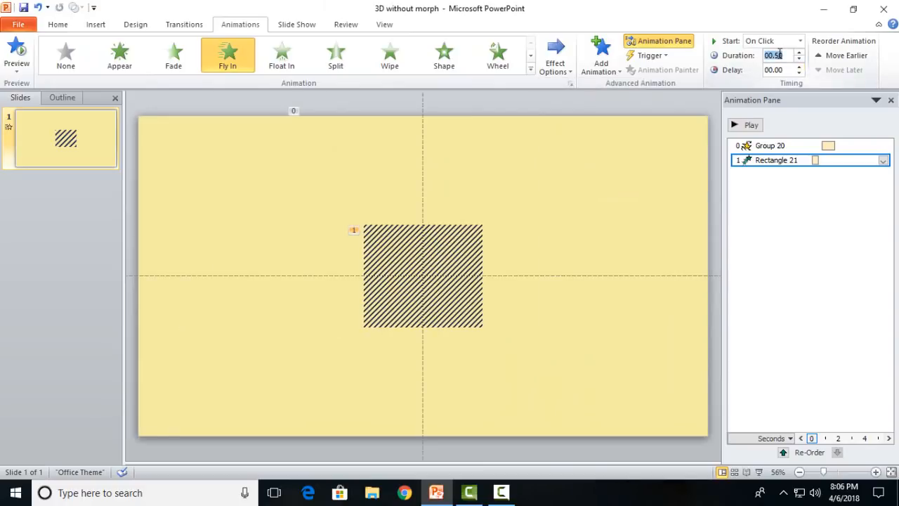
Set the square's Fly In from Left to With Previous over 1.80 seconds, then preview
text(01.80)
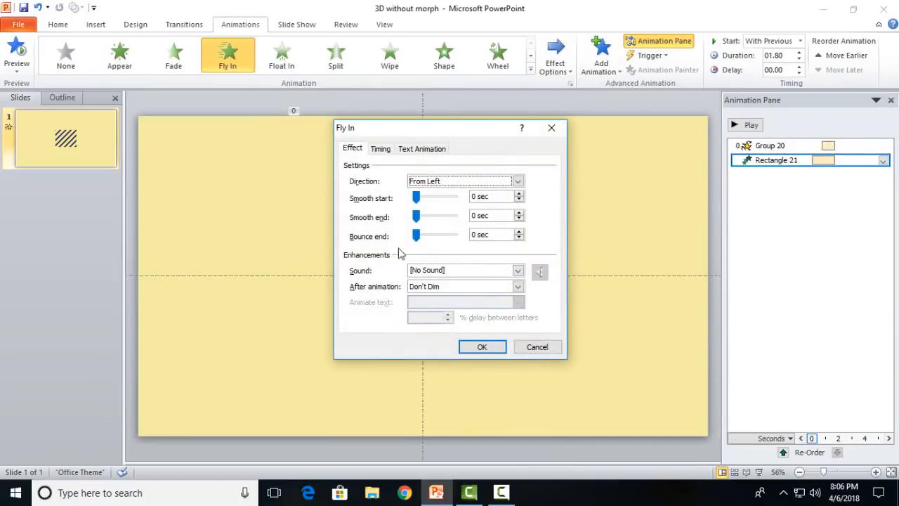
click(482, 346)
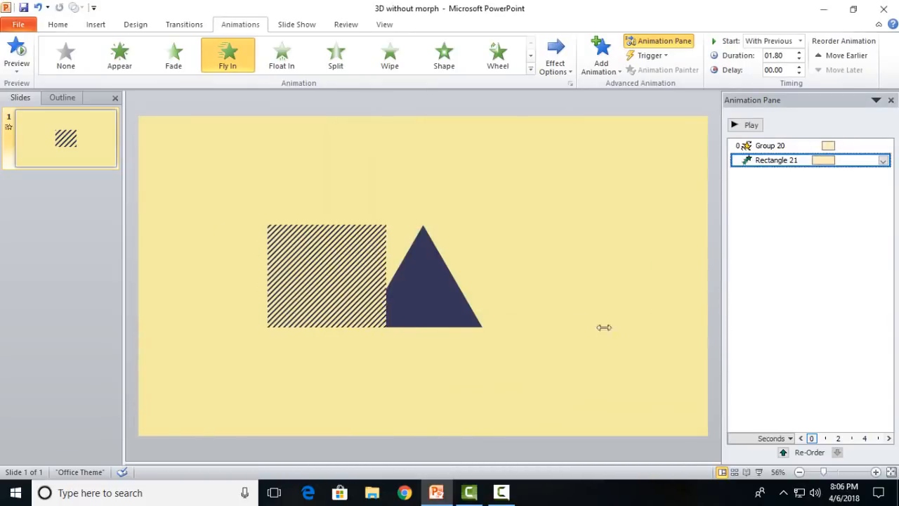
right_click(326, 275)
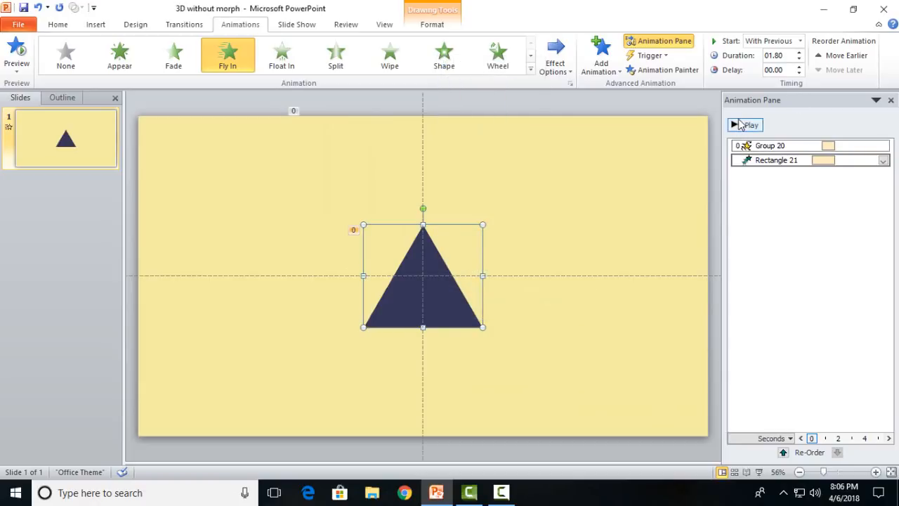
click(745, 124)
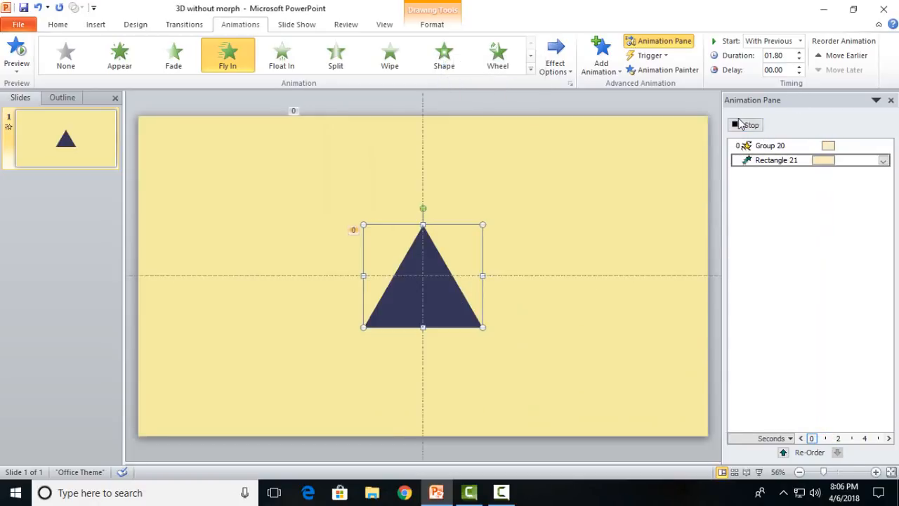
click(746, 124)
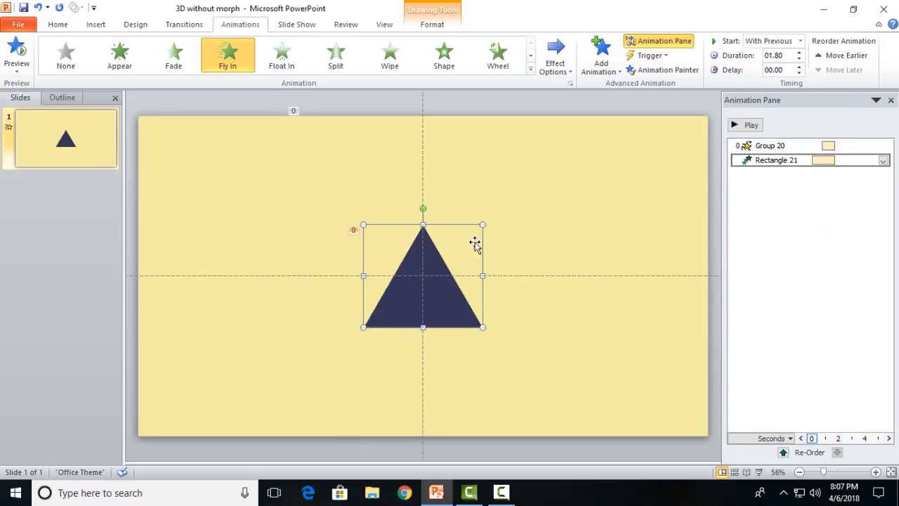
mouse_move(634, 238)
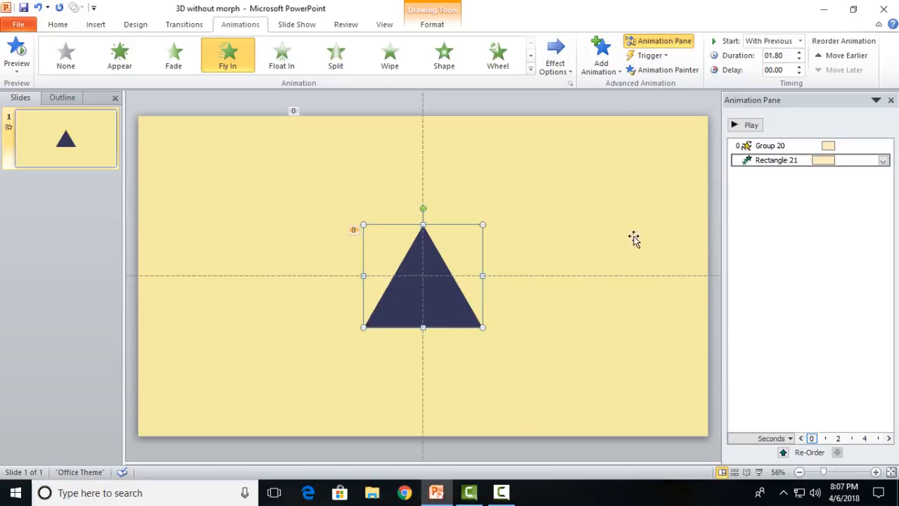
click(65, 55)
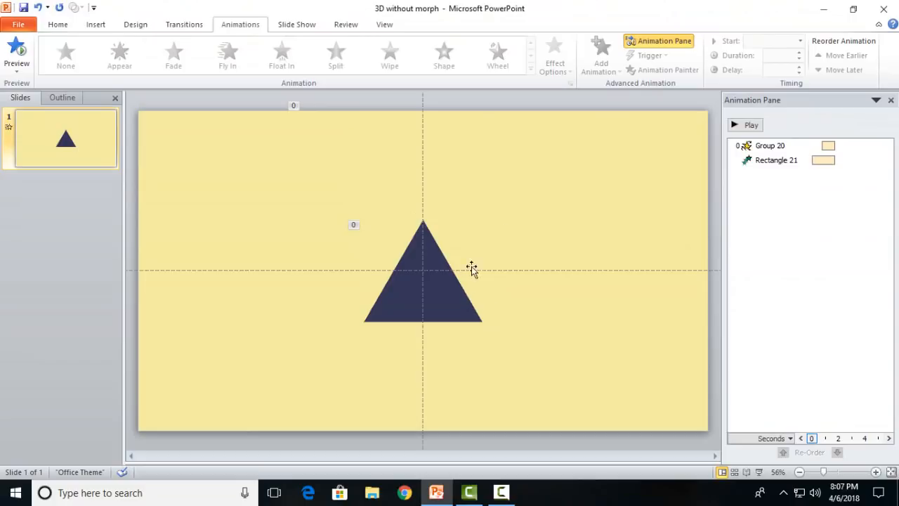
Duplicate slide 1, then ungroup the triangle group on slide 2
right_click(64, 139)
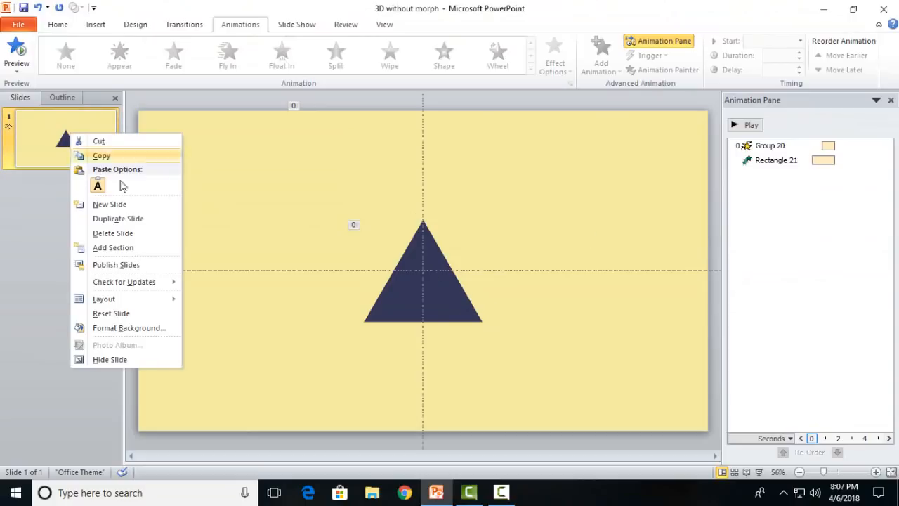
click(118, 219)
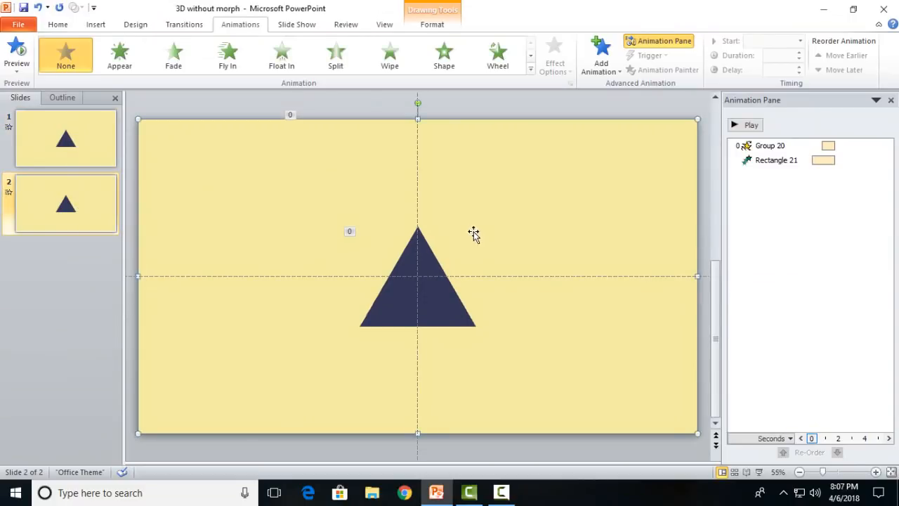
right_click(418, 281)
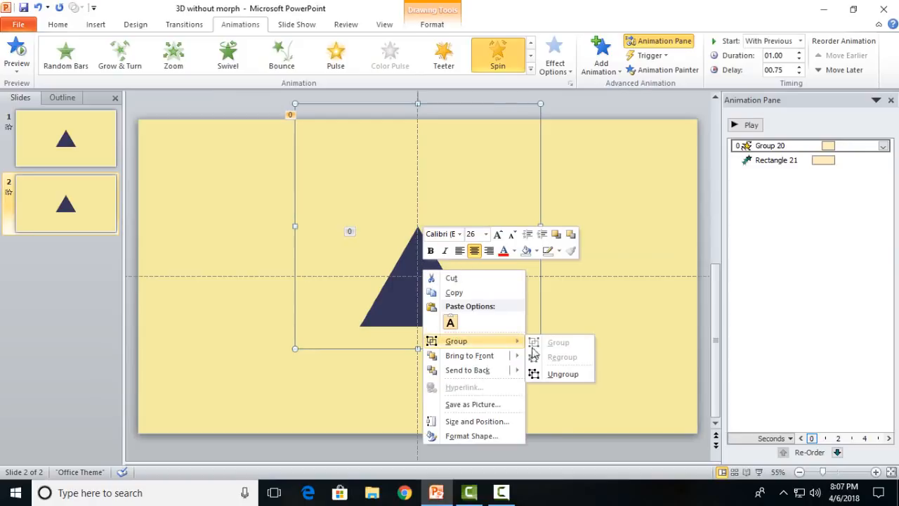
click(563, 373)
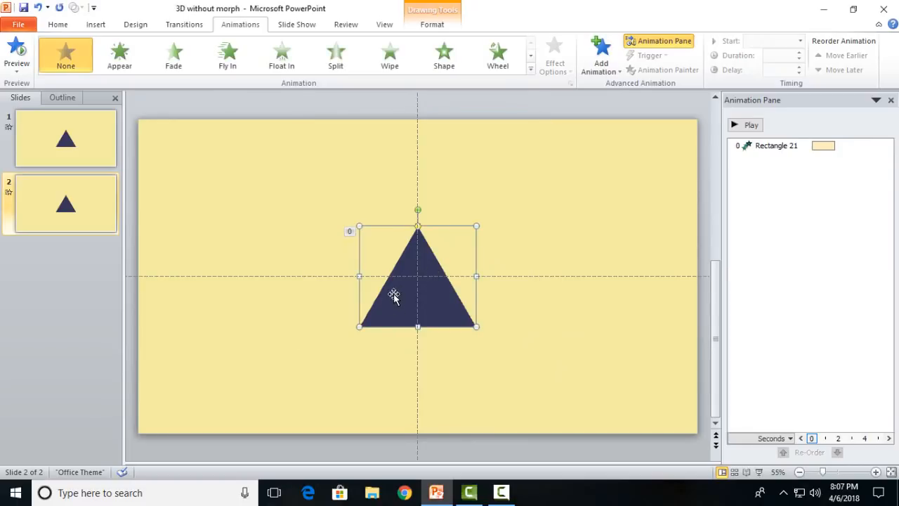
mouse_move(420, 291)
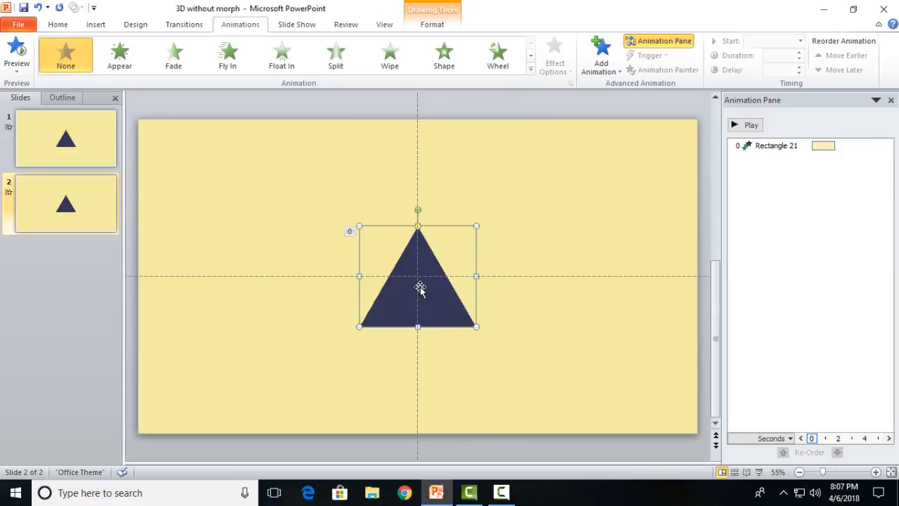
Drag two of the triangle's corner points, leaving its shape unchanged
right_click(420, 290)
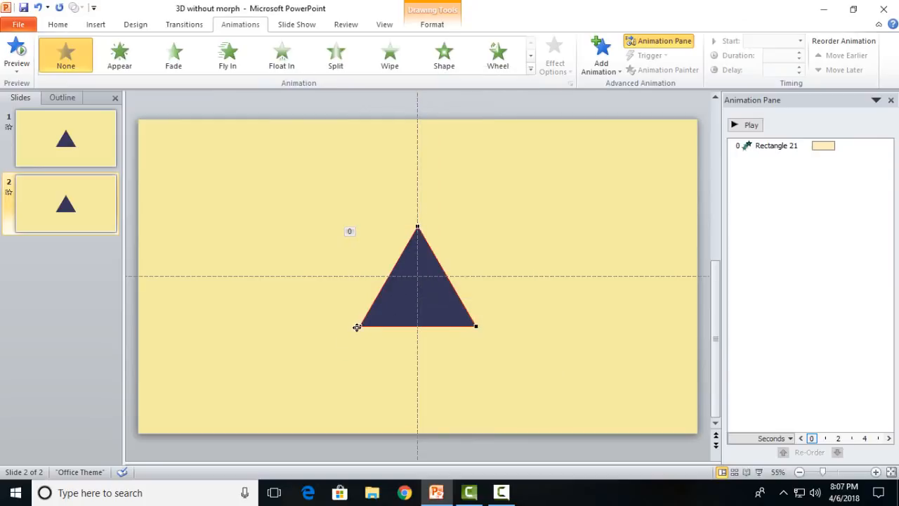
drag(358, 327, 338, 364)
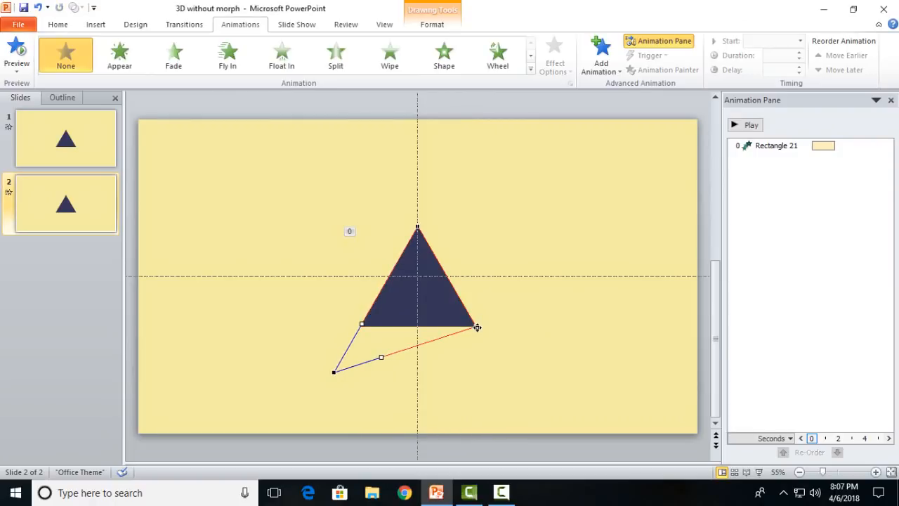
drag(478, 327, 489, 345)
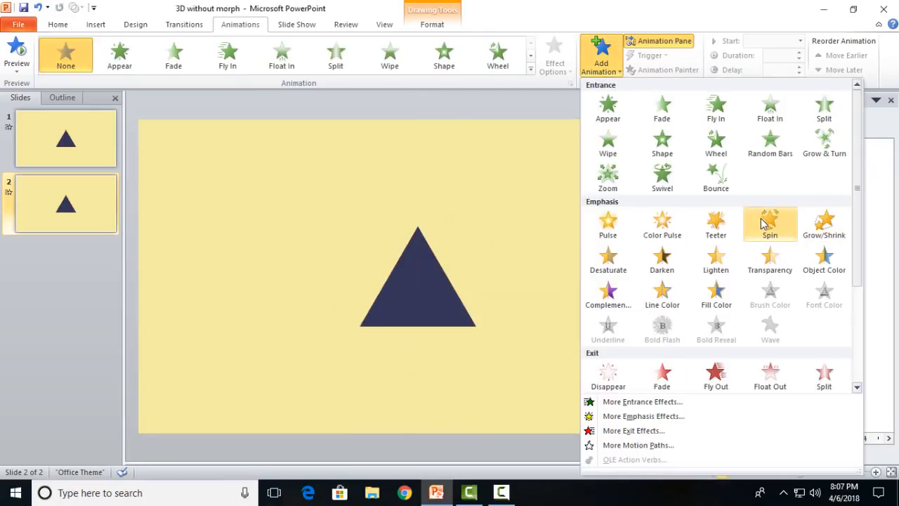
Add Spin and Grow/Shrink to the triangle with smooth end and 0.75-second delay
click(824, 225)
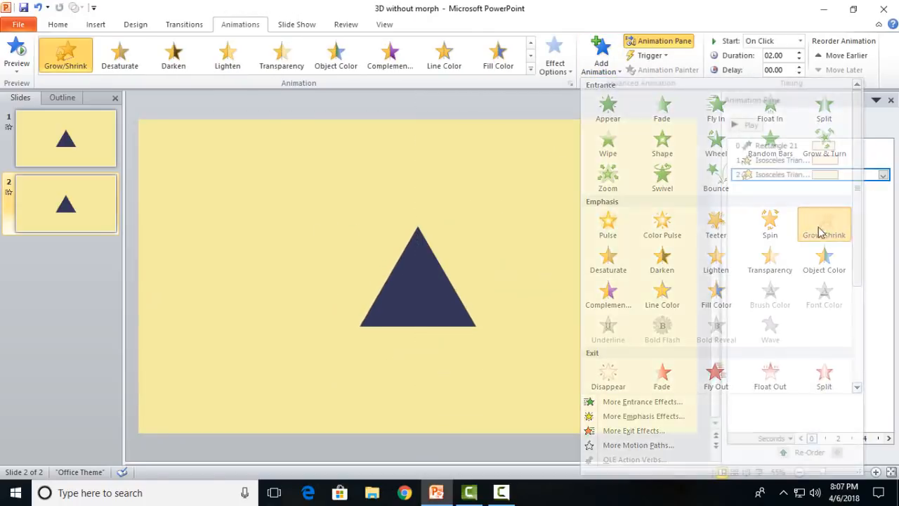
click(824, 221)
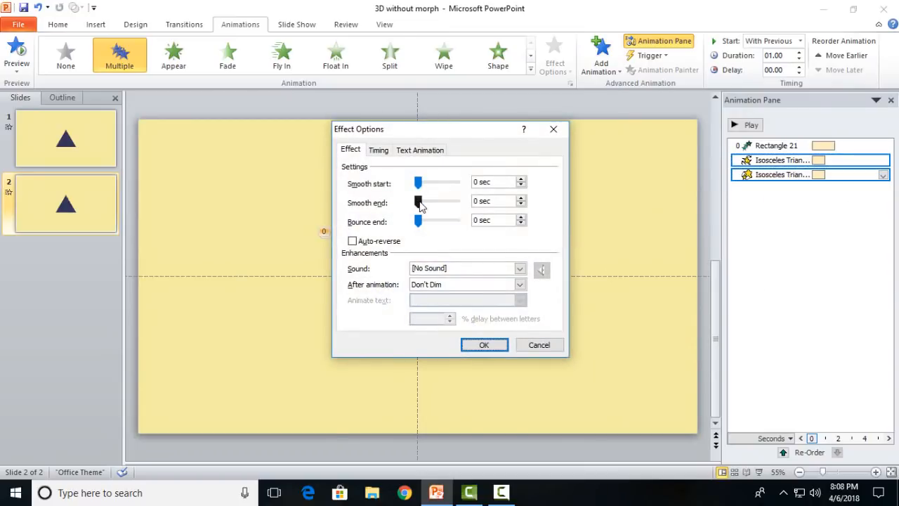
click(484, 344)
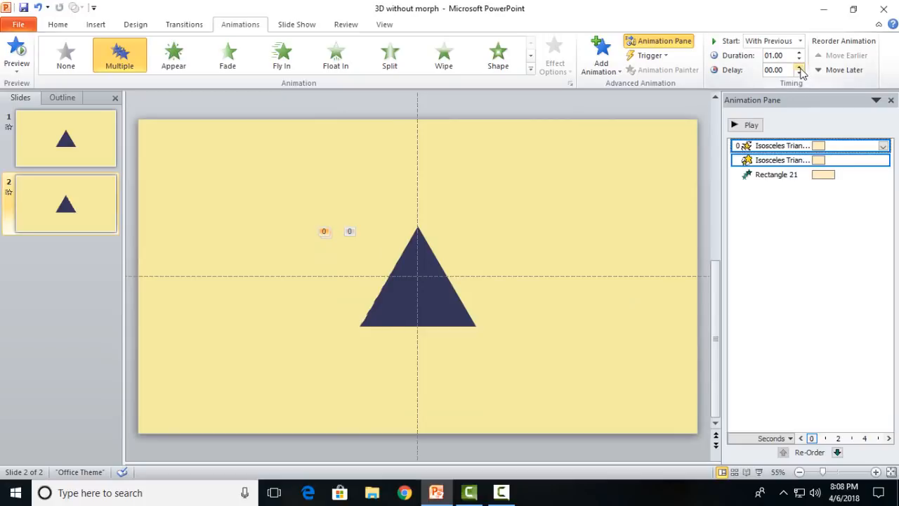
click(799, 73)
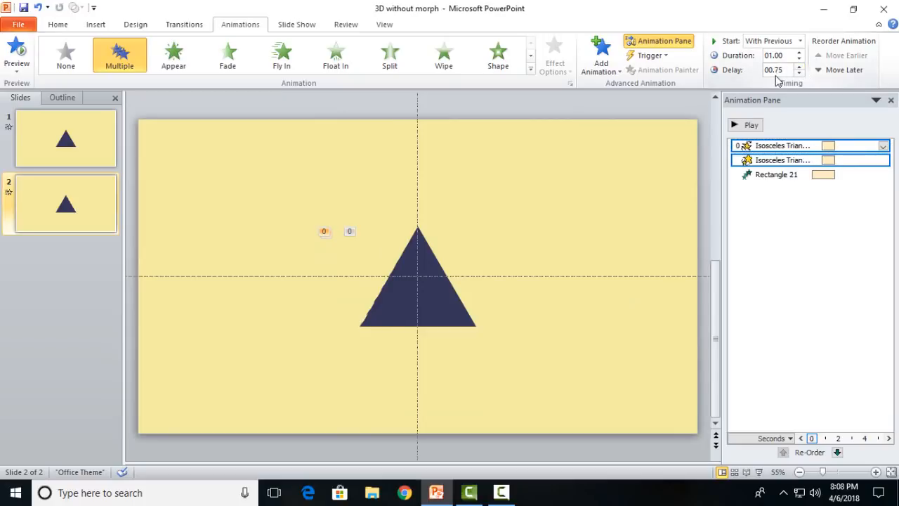
click(780, 160)
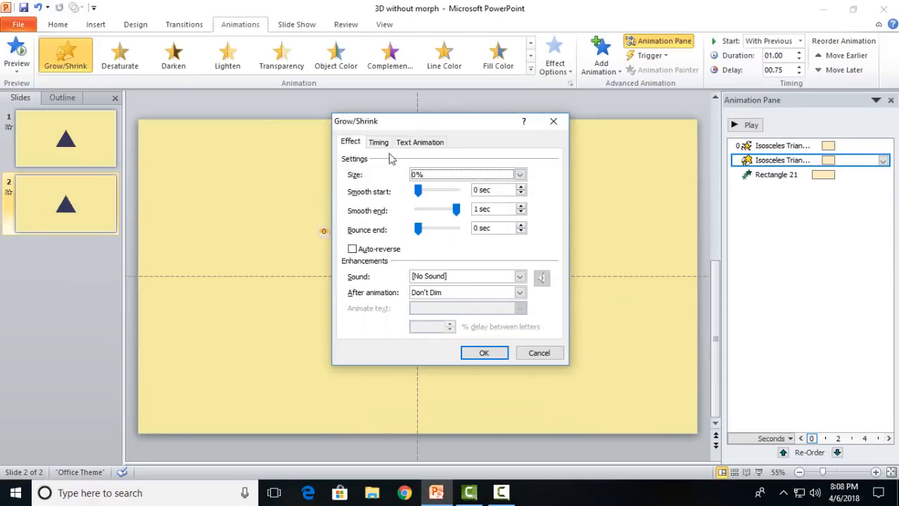
Make the triangle shrink to 0% and spin 360° clockwise, then preview the animations
click(519, 175)
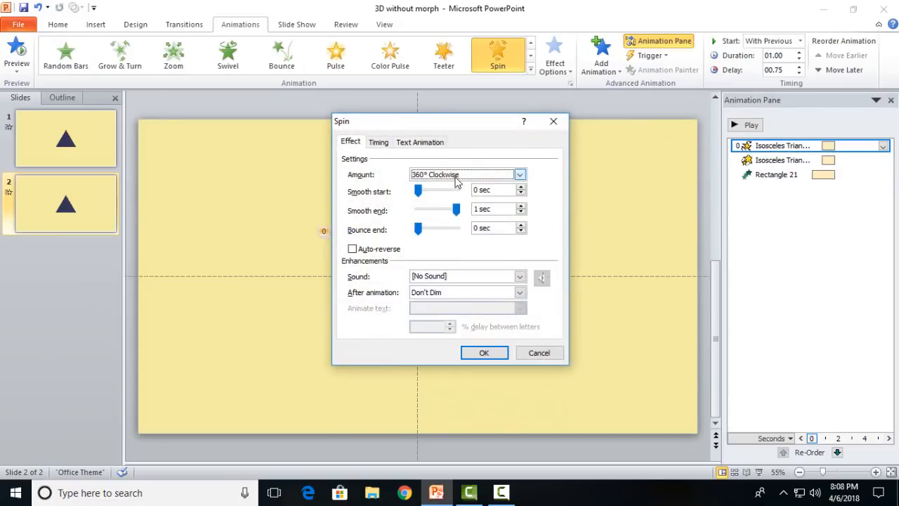
click(520, 174)
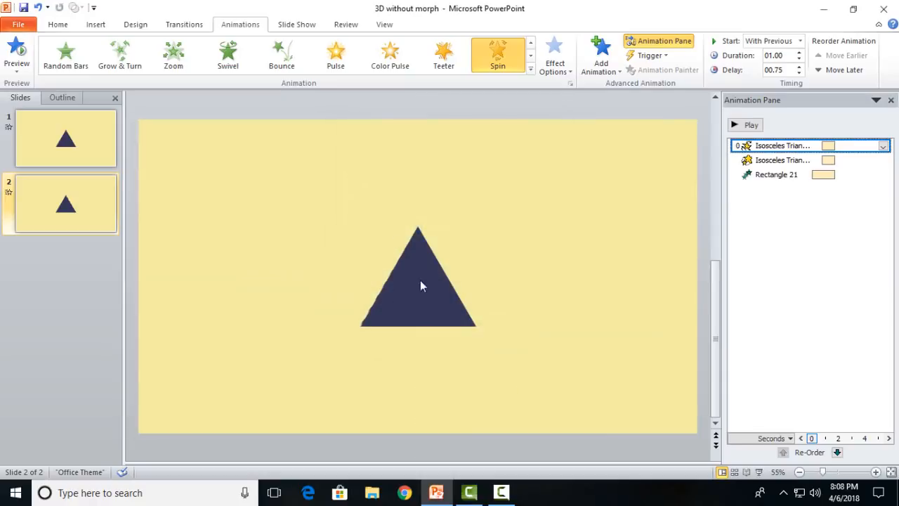
click(751, 124)
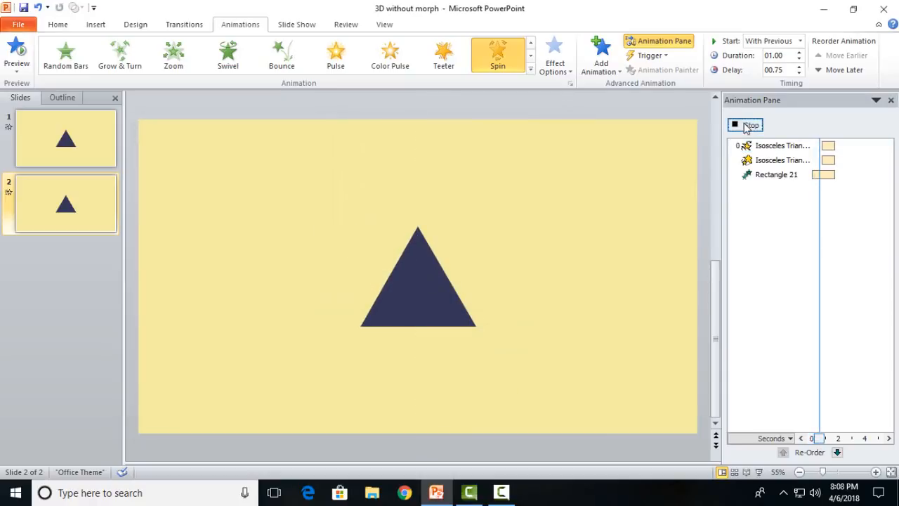
click(745, 125)
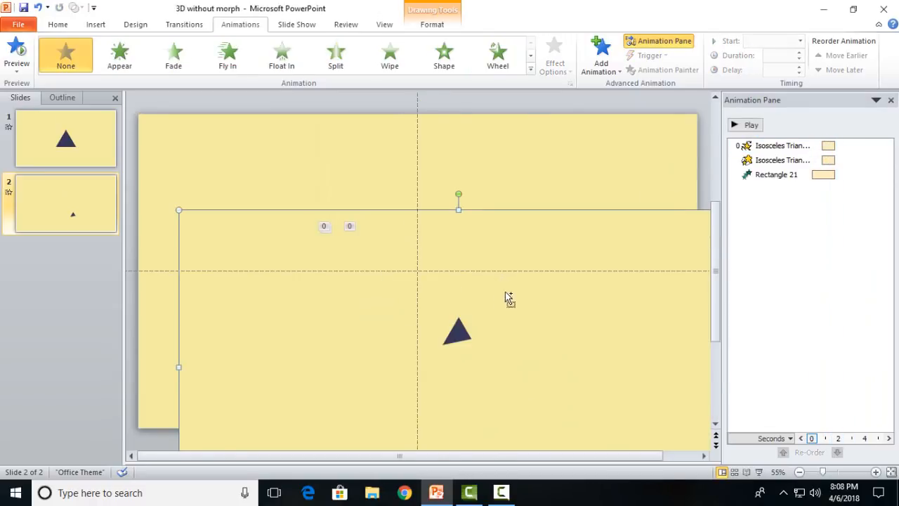
click(744, 124)
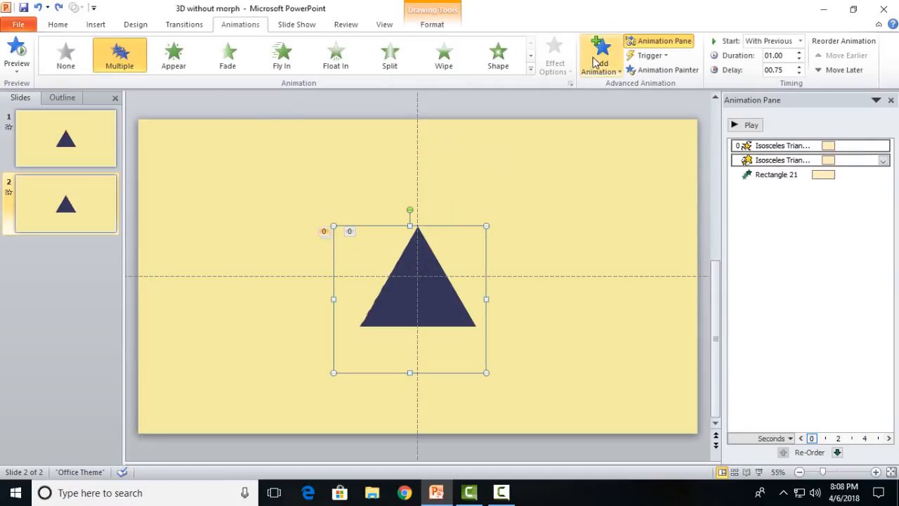
Add a straight Right line motion path to the triangle and preview the slide
click(635, 445)
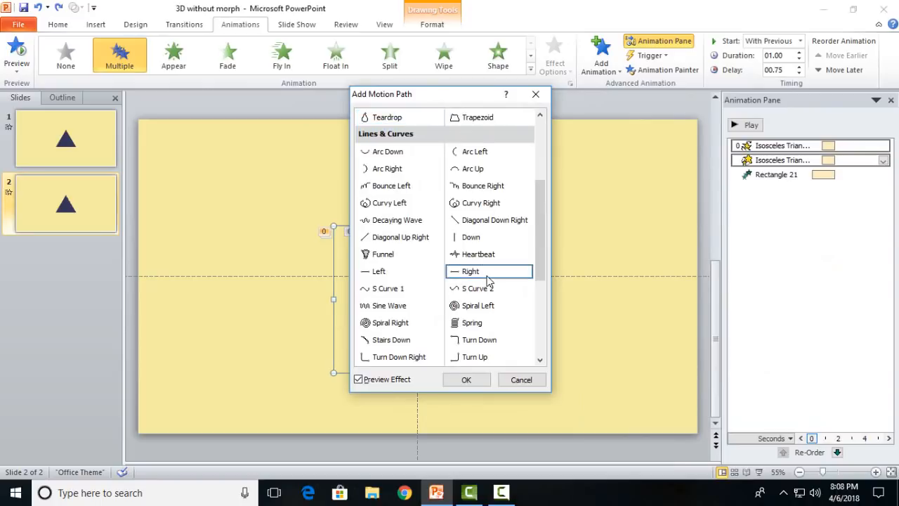
click(470, 272)
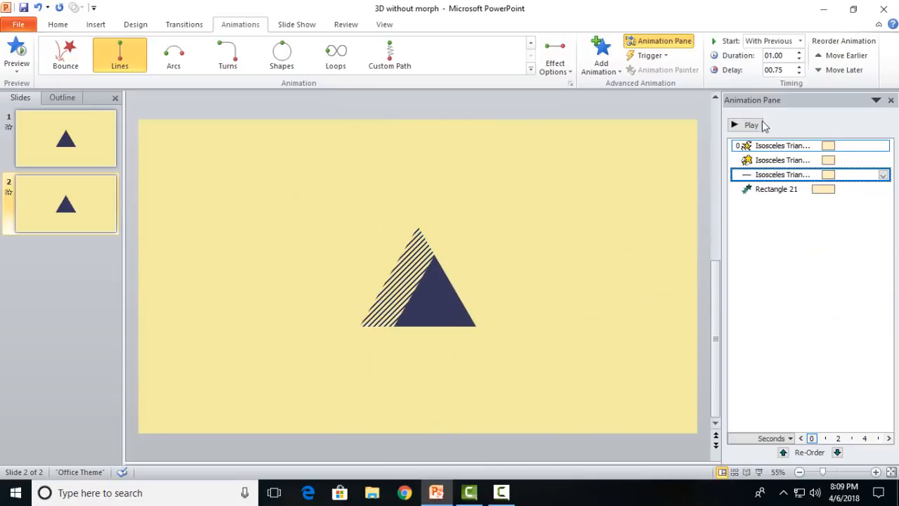
click(751, 124)
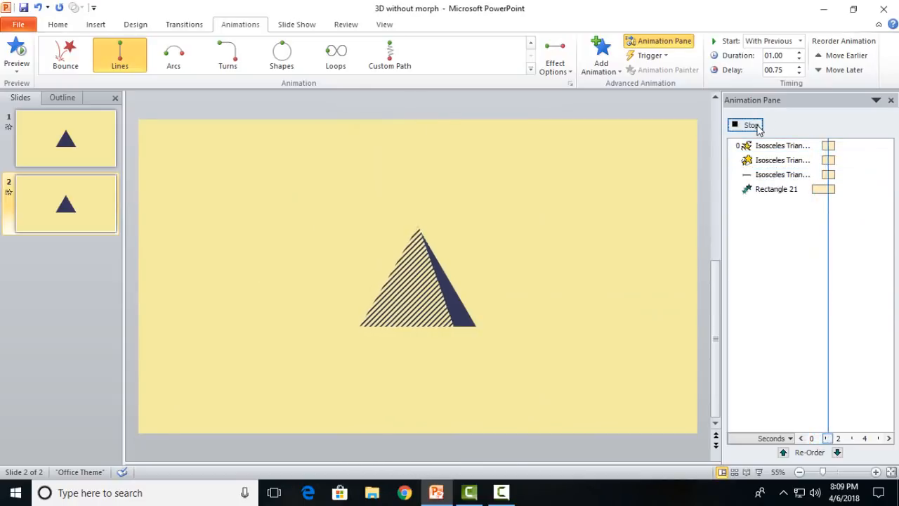
click(782, 146)
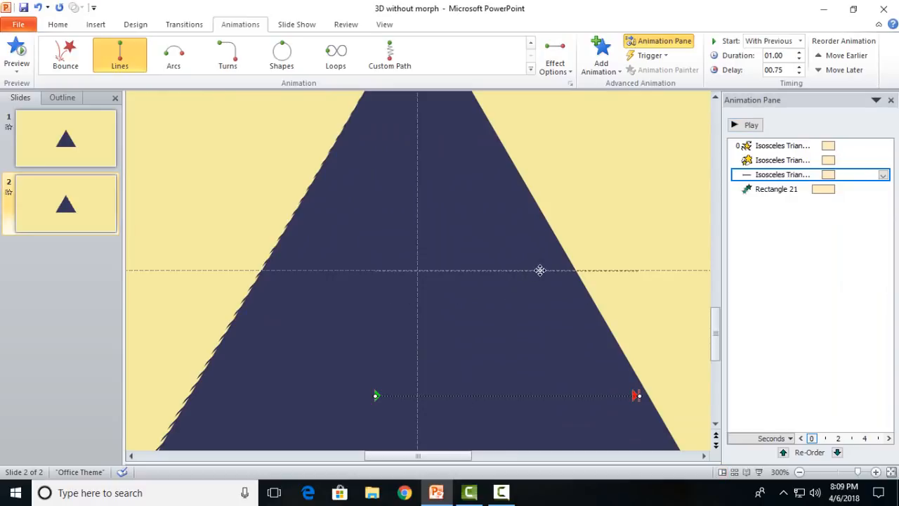
mouse_move(509, 274)
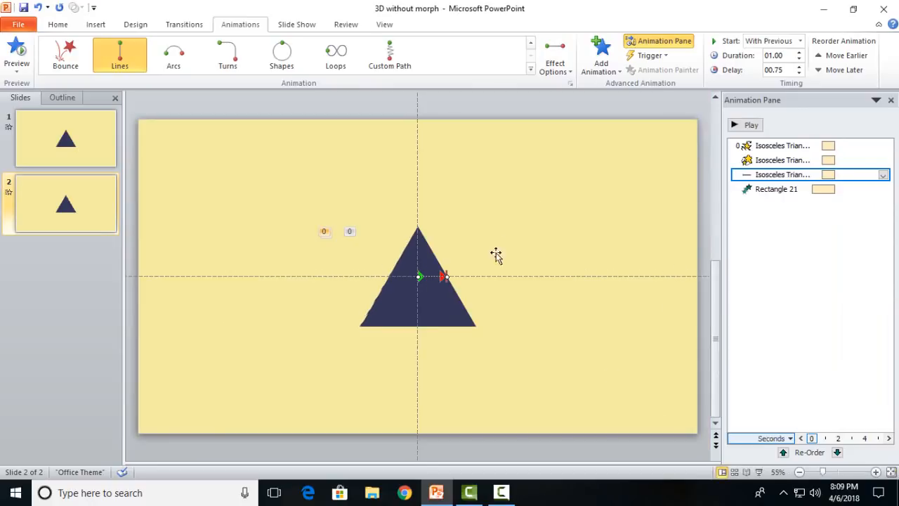
Shorten the triangle's rightward motion path to a small nudge and preview the animations
click(744, 125)
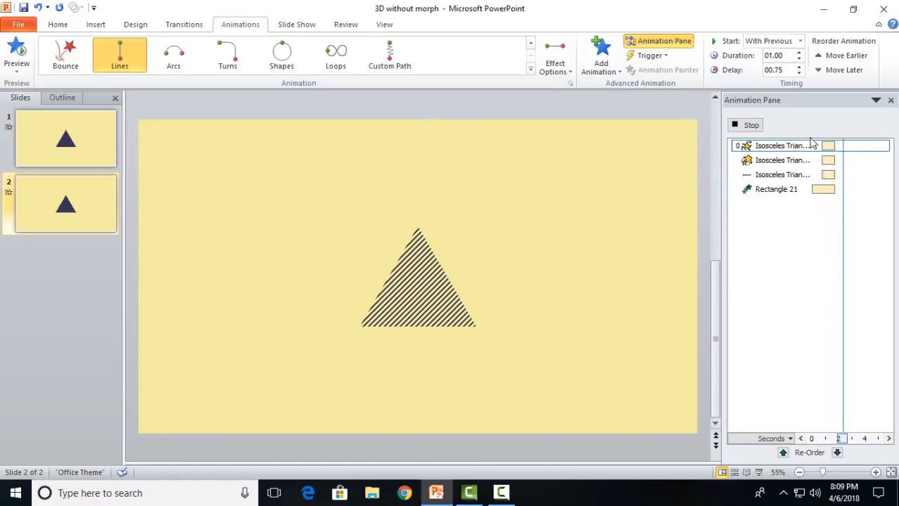
click(751, 125)
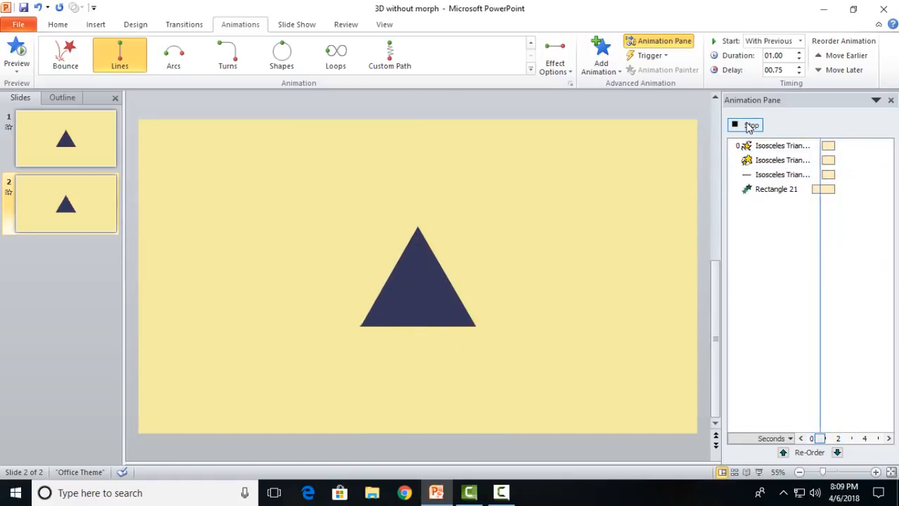
click(751, 124)
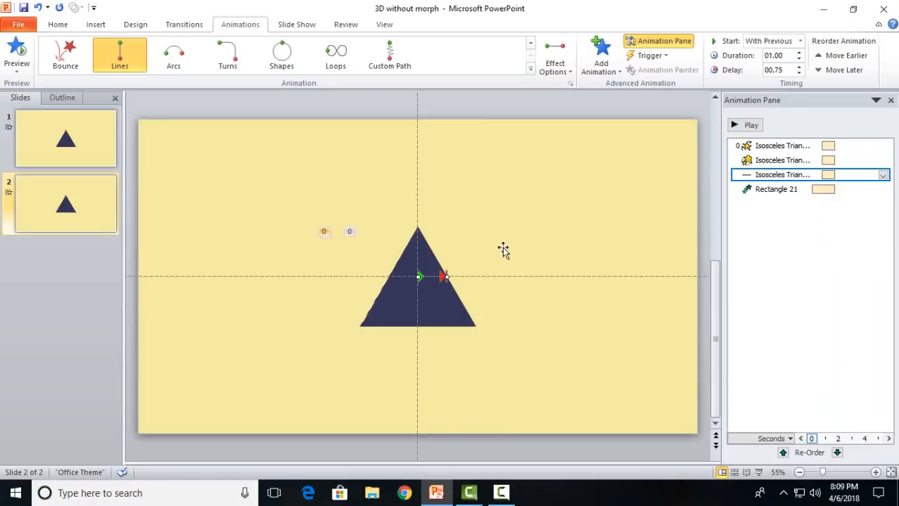
click(734, 125)
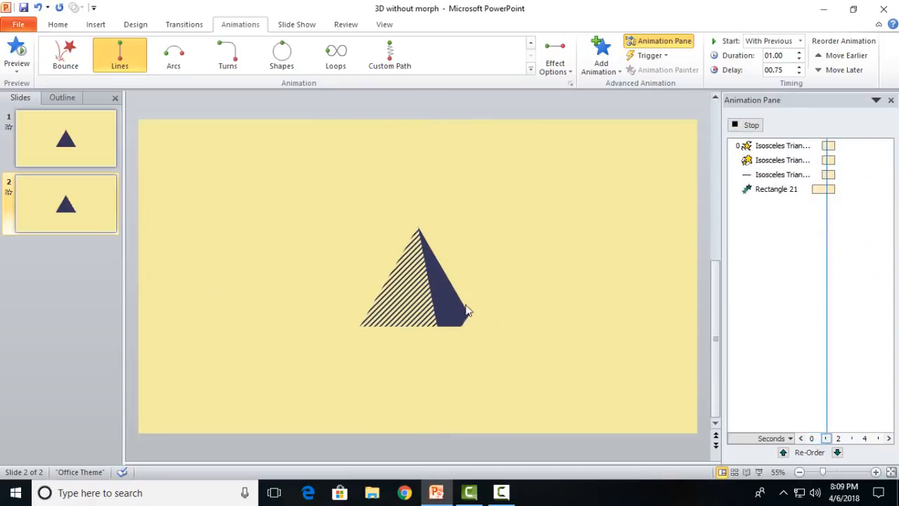
click(782, 174)
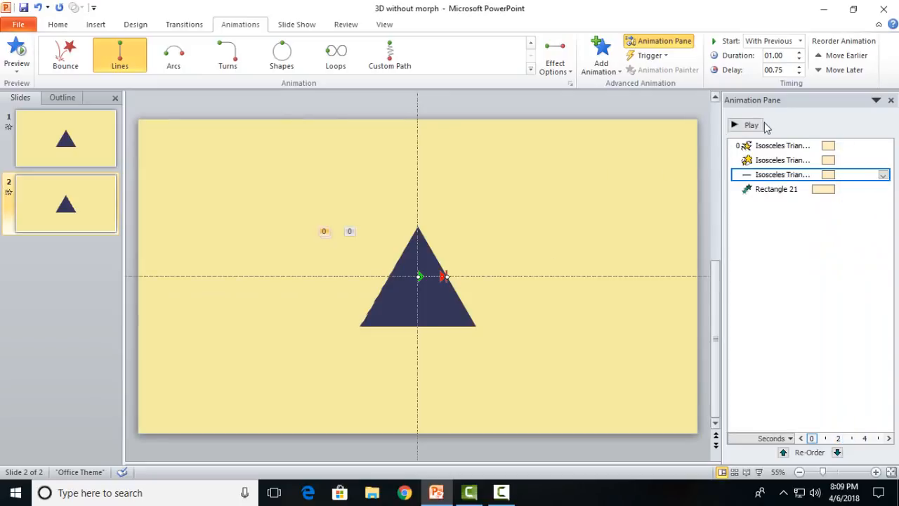
click(751, 125)
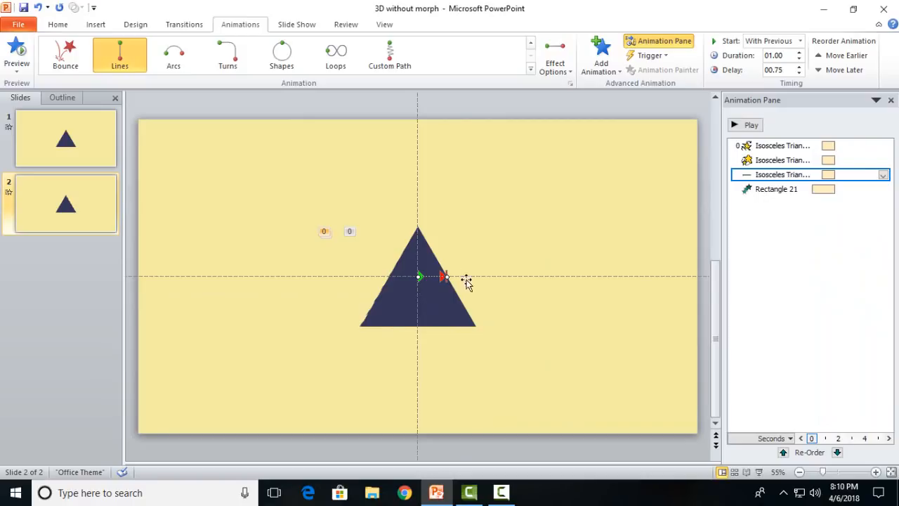
mouse_move(475, 358)
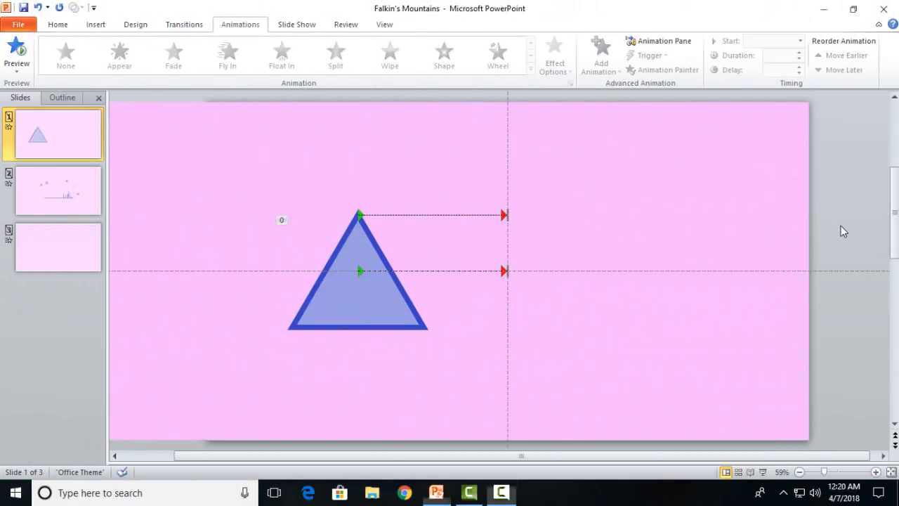
mouse_move(383, 232)
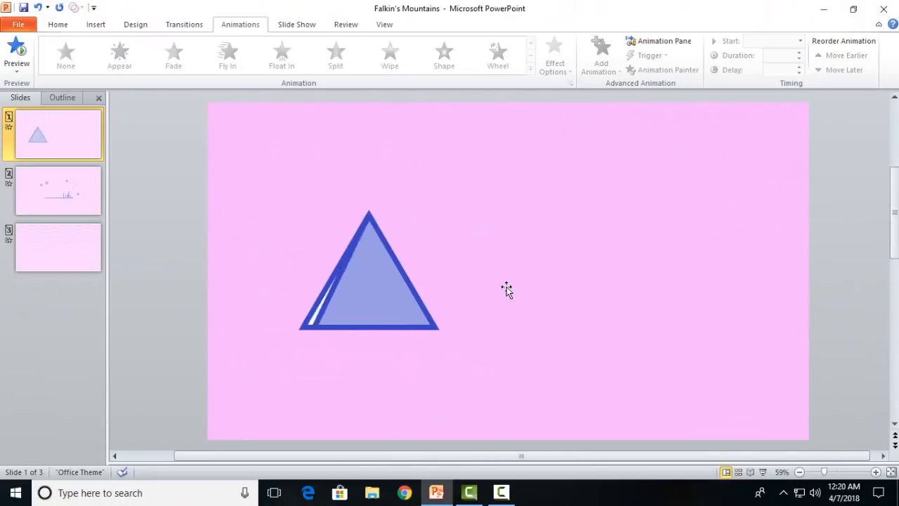
Bring up the Falkin's Mountains presentation and move to its second slide
drag(369, 271, 492, 270)
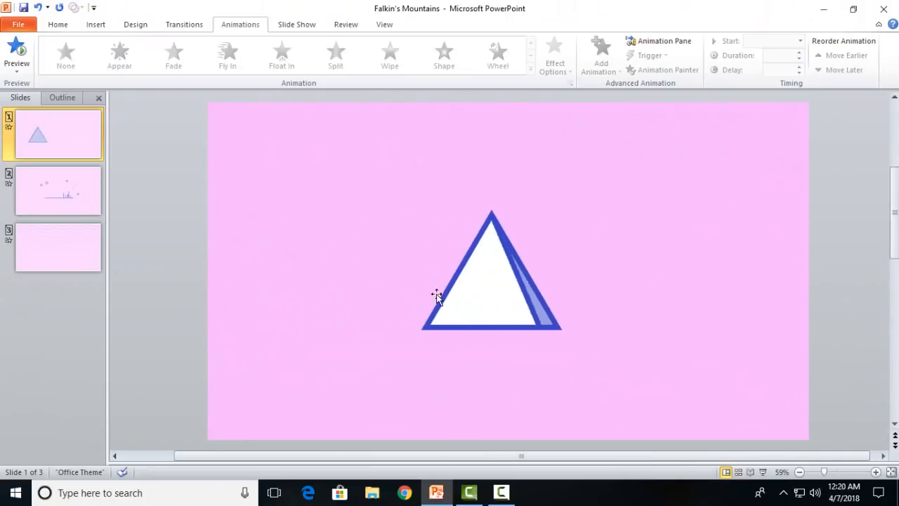
drag(492, 270, 359, 271)
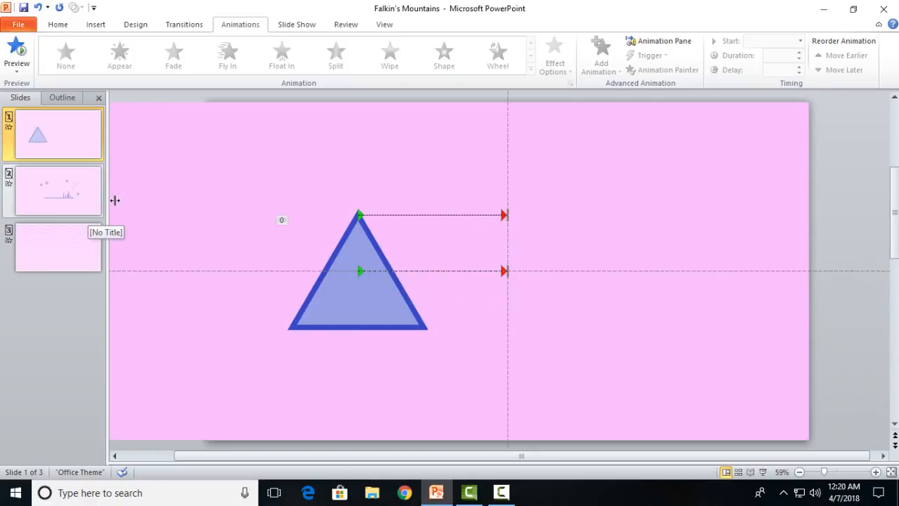
click(58, 189)
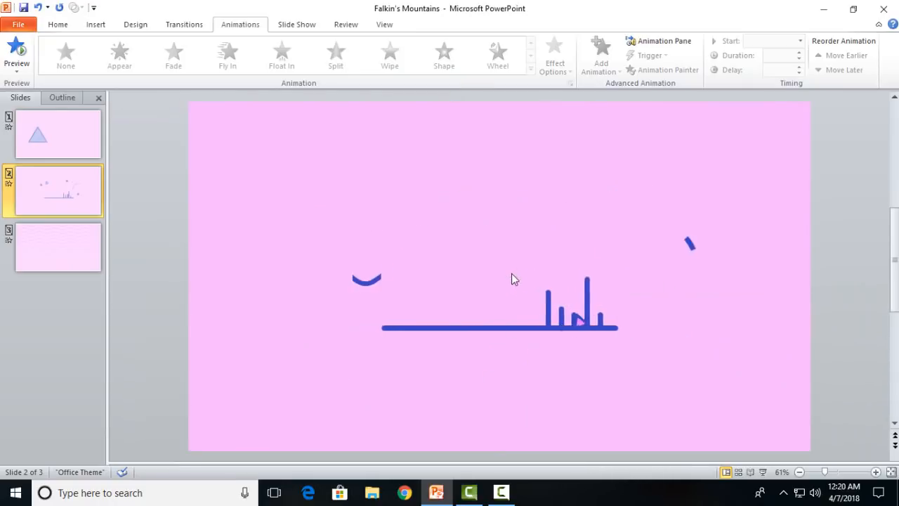
Browse slides 3, 1, 2 and 3 to inspect the blue wave's upward motion path
click(58, 246)
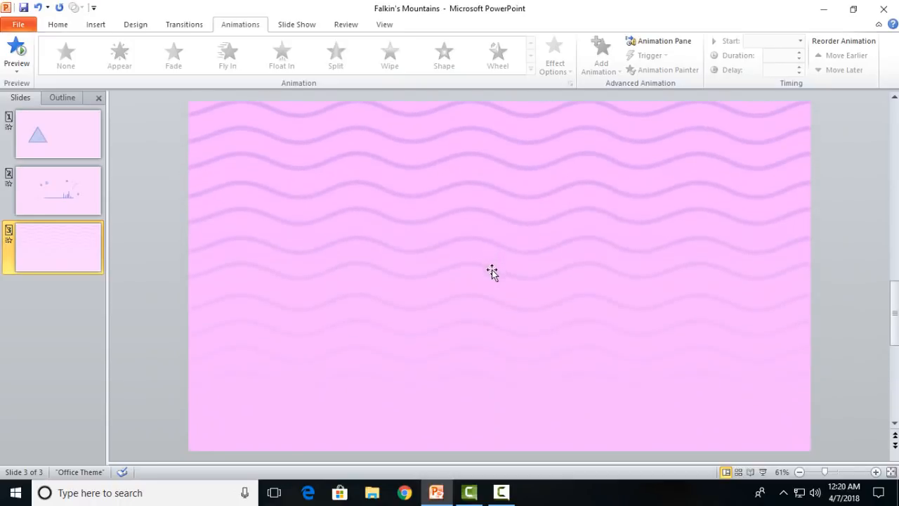
click(58, 133)
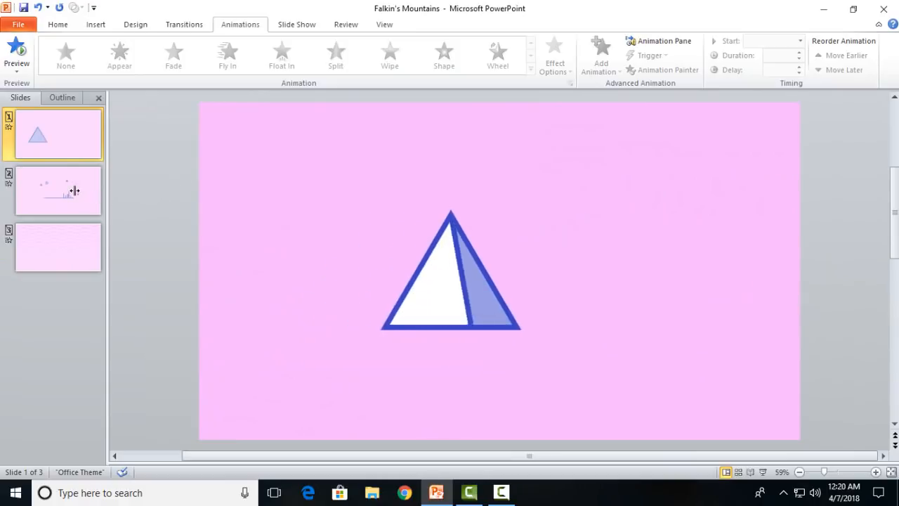
click(58, 191)
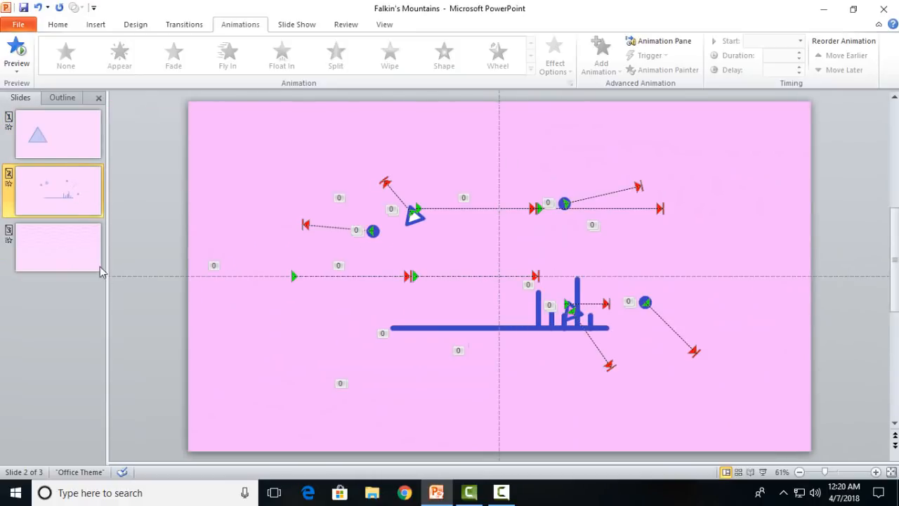
click(57, 247)
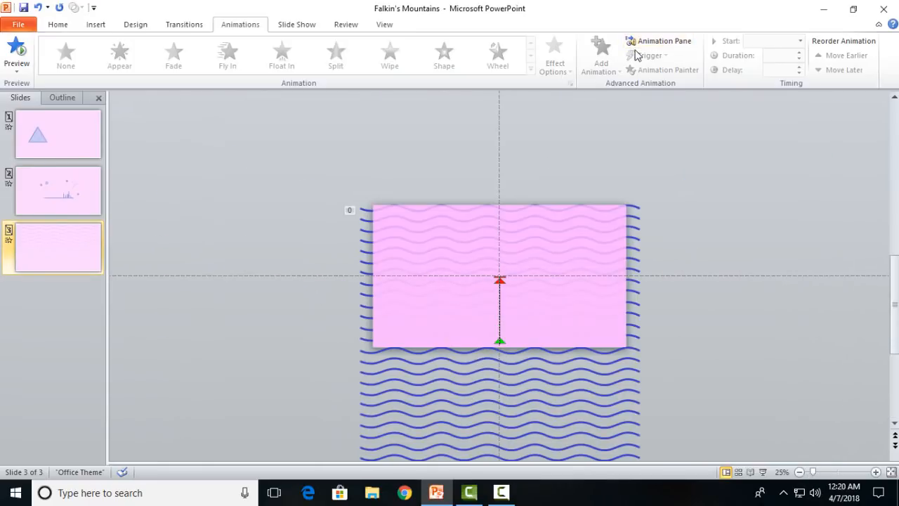
click(658, 41)
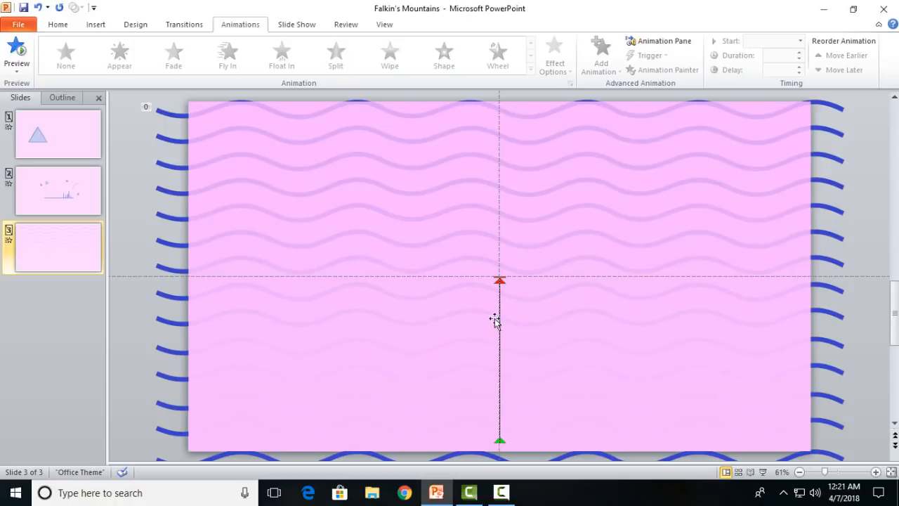
mouse_move(625, 270)
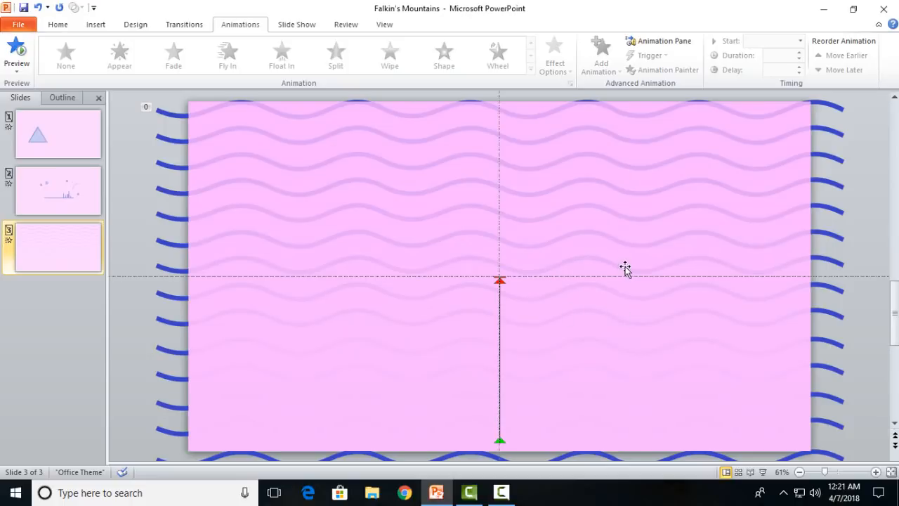
mouse_move(709, 255)
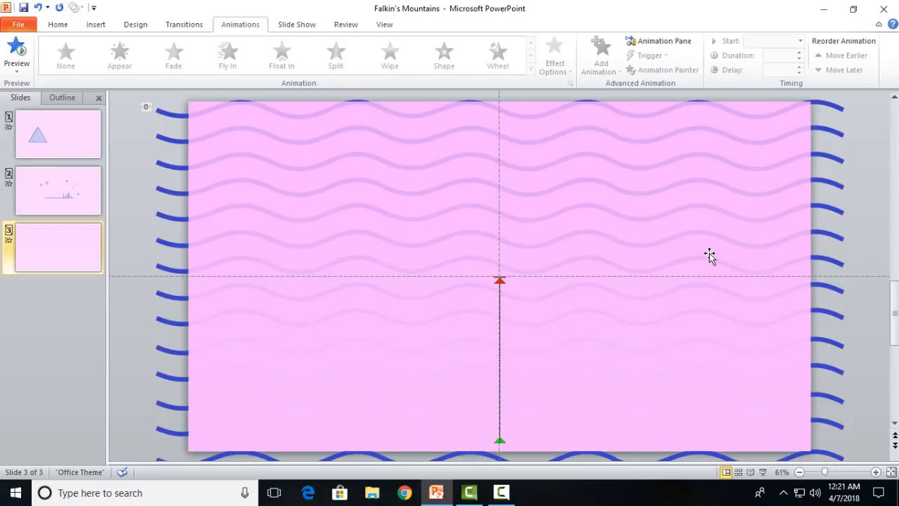
mouse_move(863, 216)
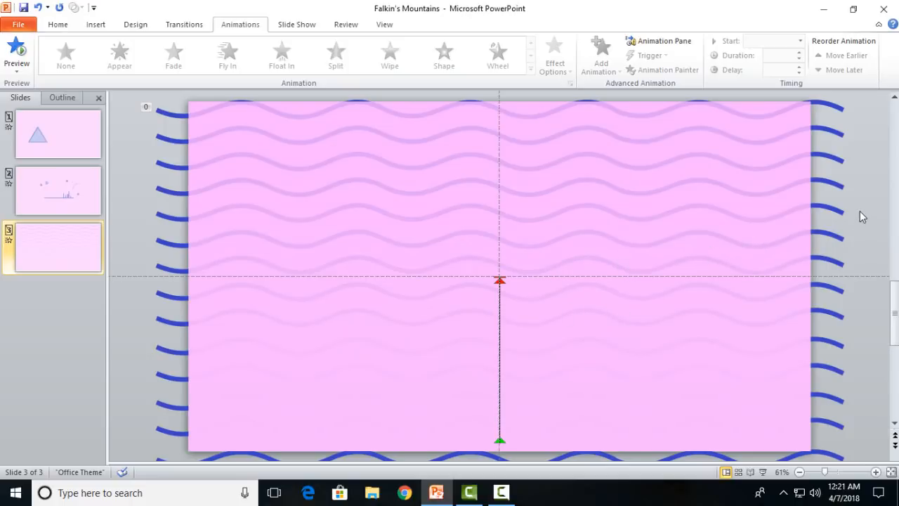